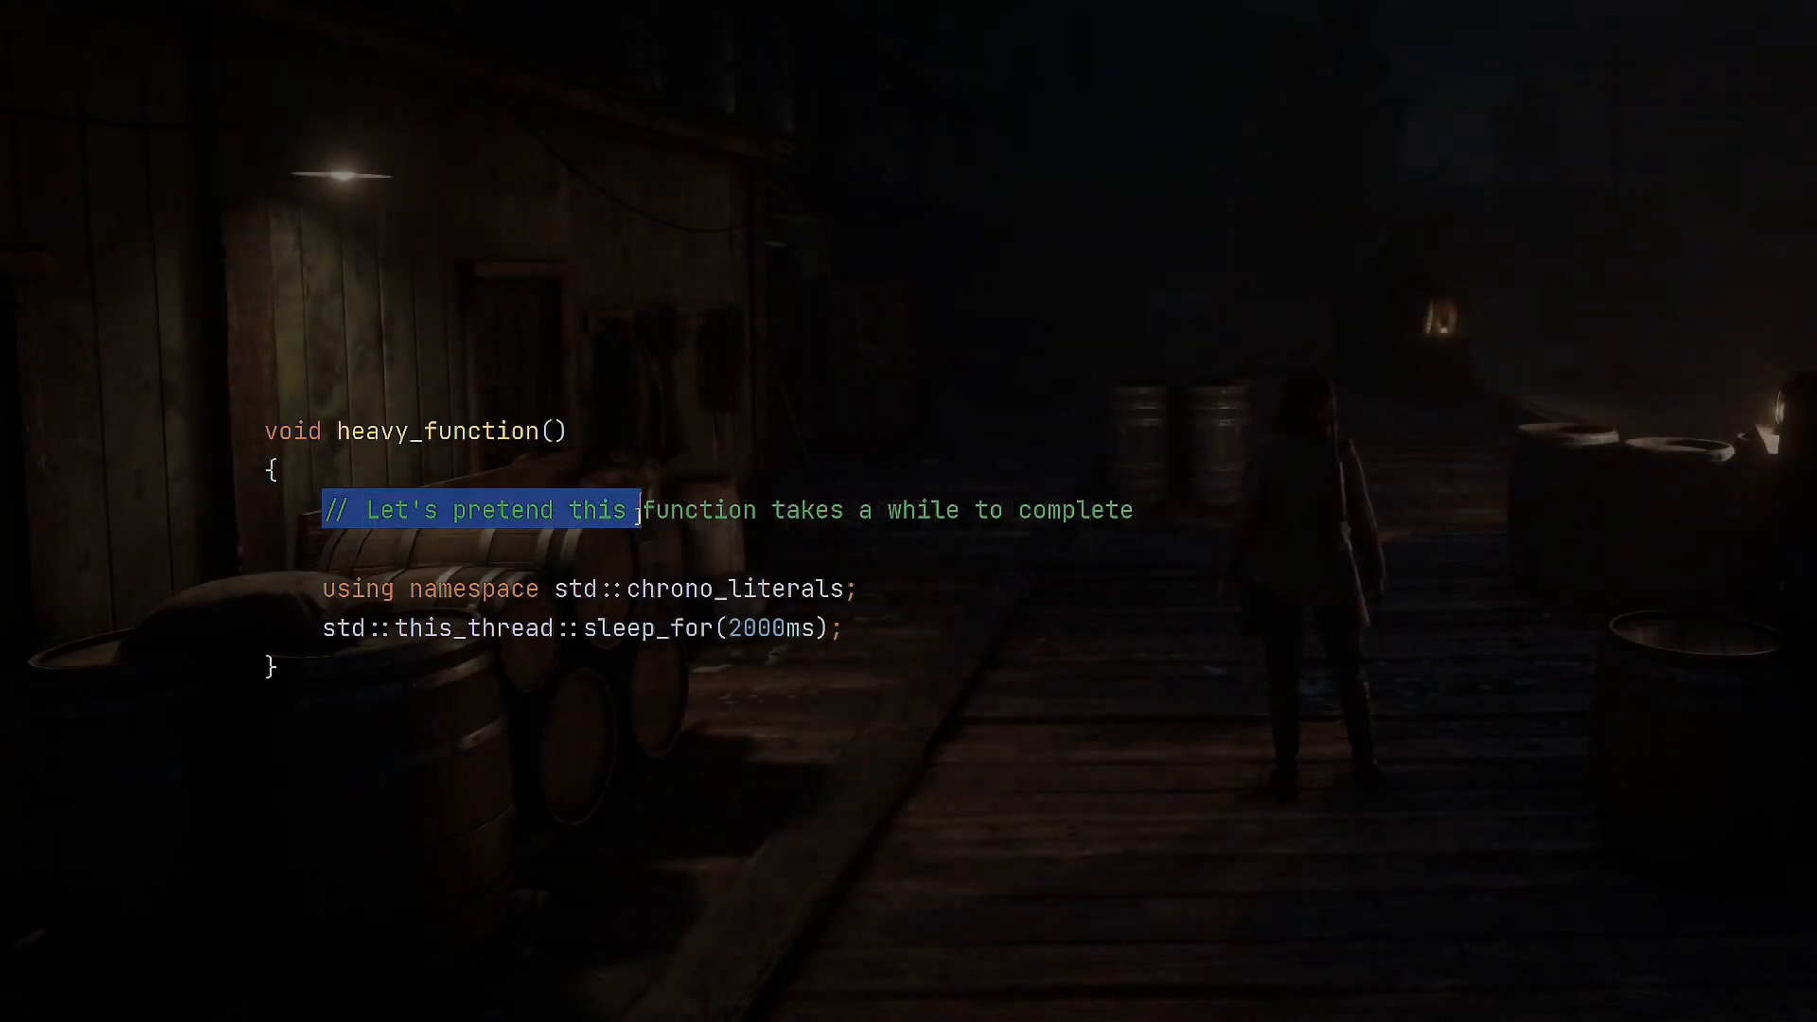
Review heavy_function2, which times its 2000 ms sleep with high_resolution_clock and prints elapsed milliseconds
{"action": "left_click_drag", "start_coordinate": [636, 510], "coordinate": [1134, 510]}
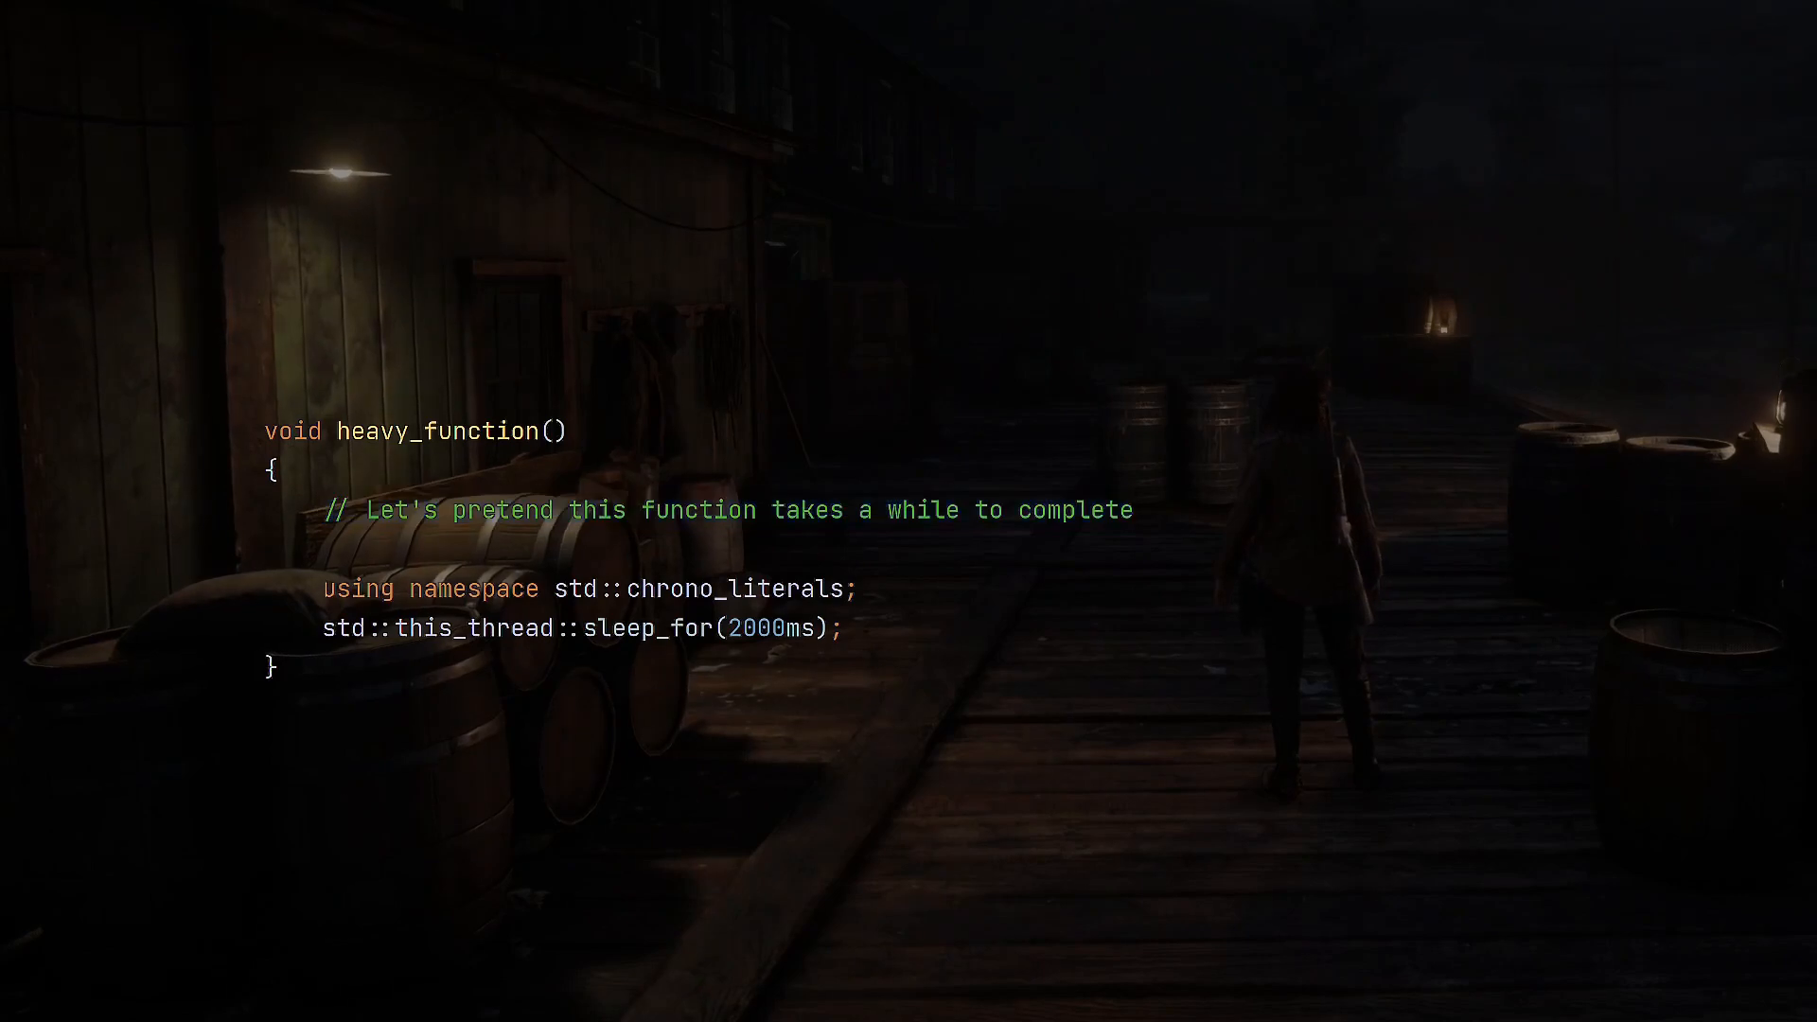
{"action": "left_click_drag", "start_coordinate": [325, 588], "coordinate": [843, 629]}
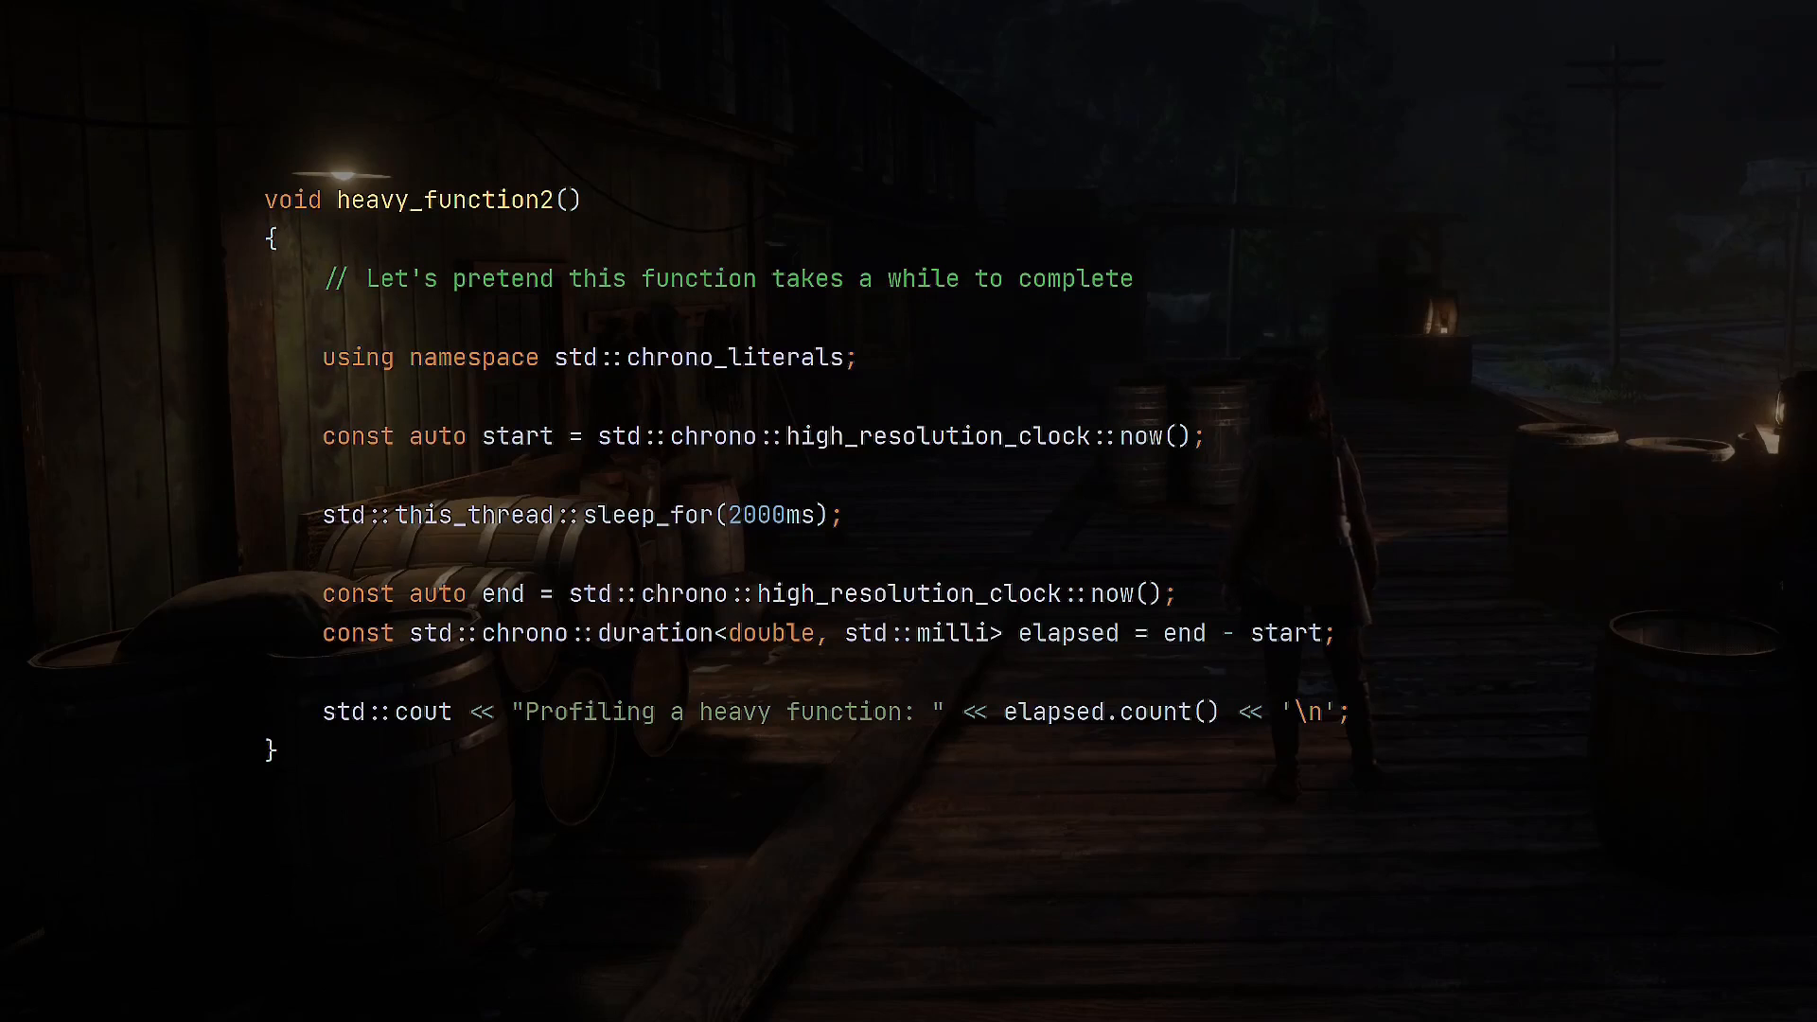
{"action": "double_click", "coordinate": [516, 436]}
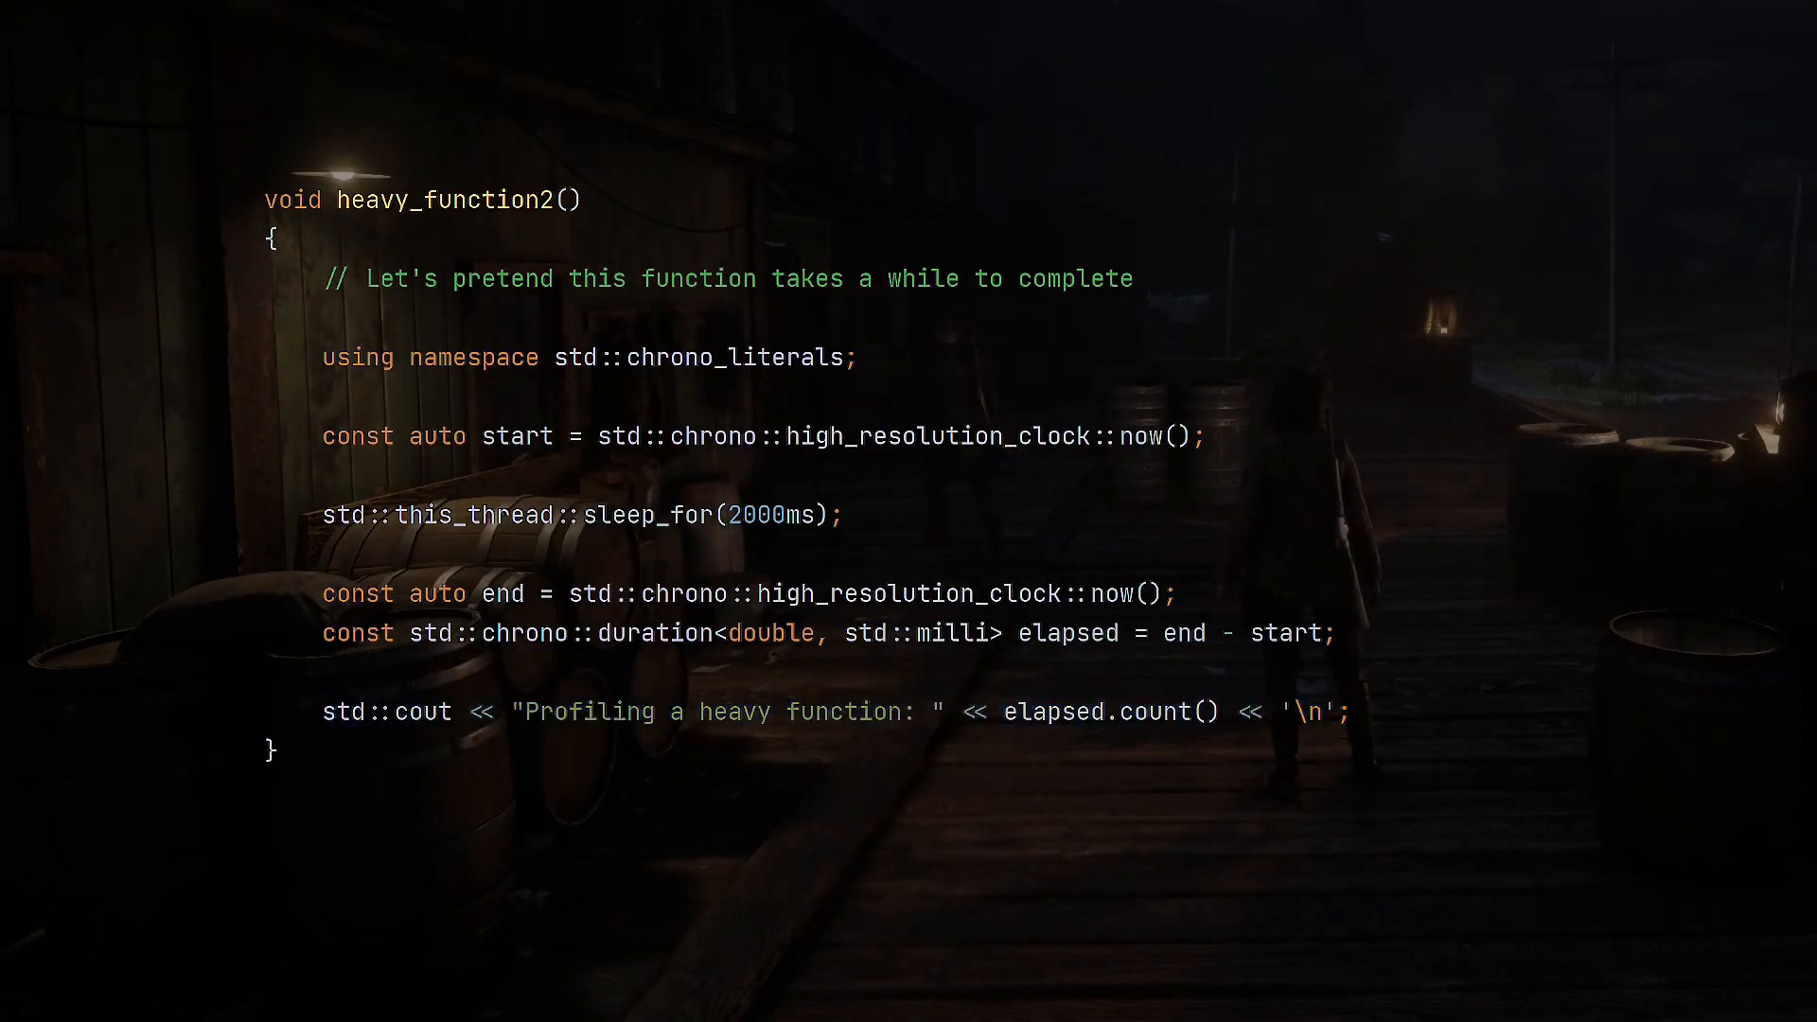
{"action": "scroll", "scroll_direction": "down", "scroll_amount": 3}
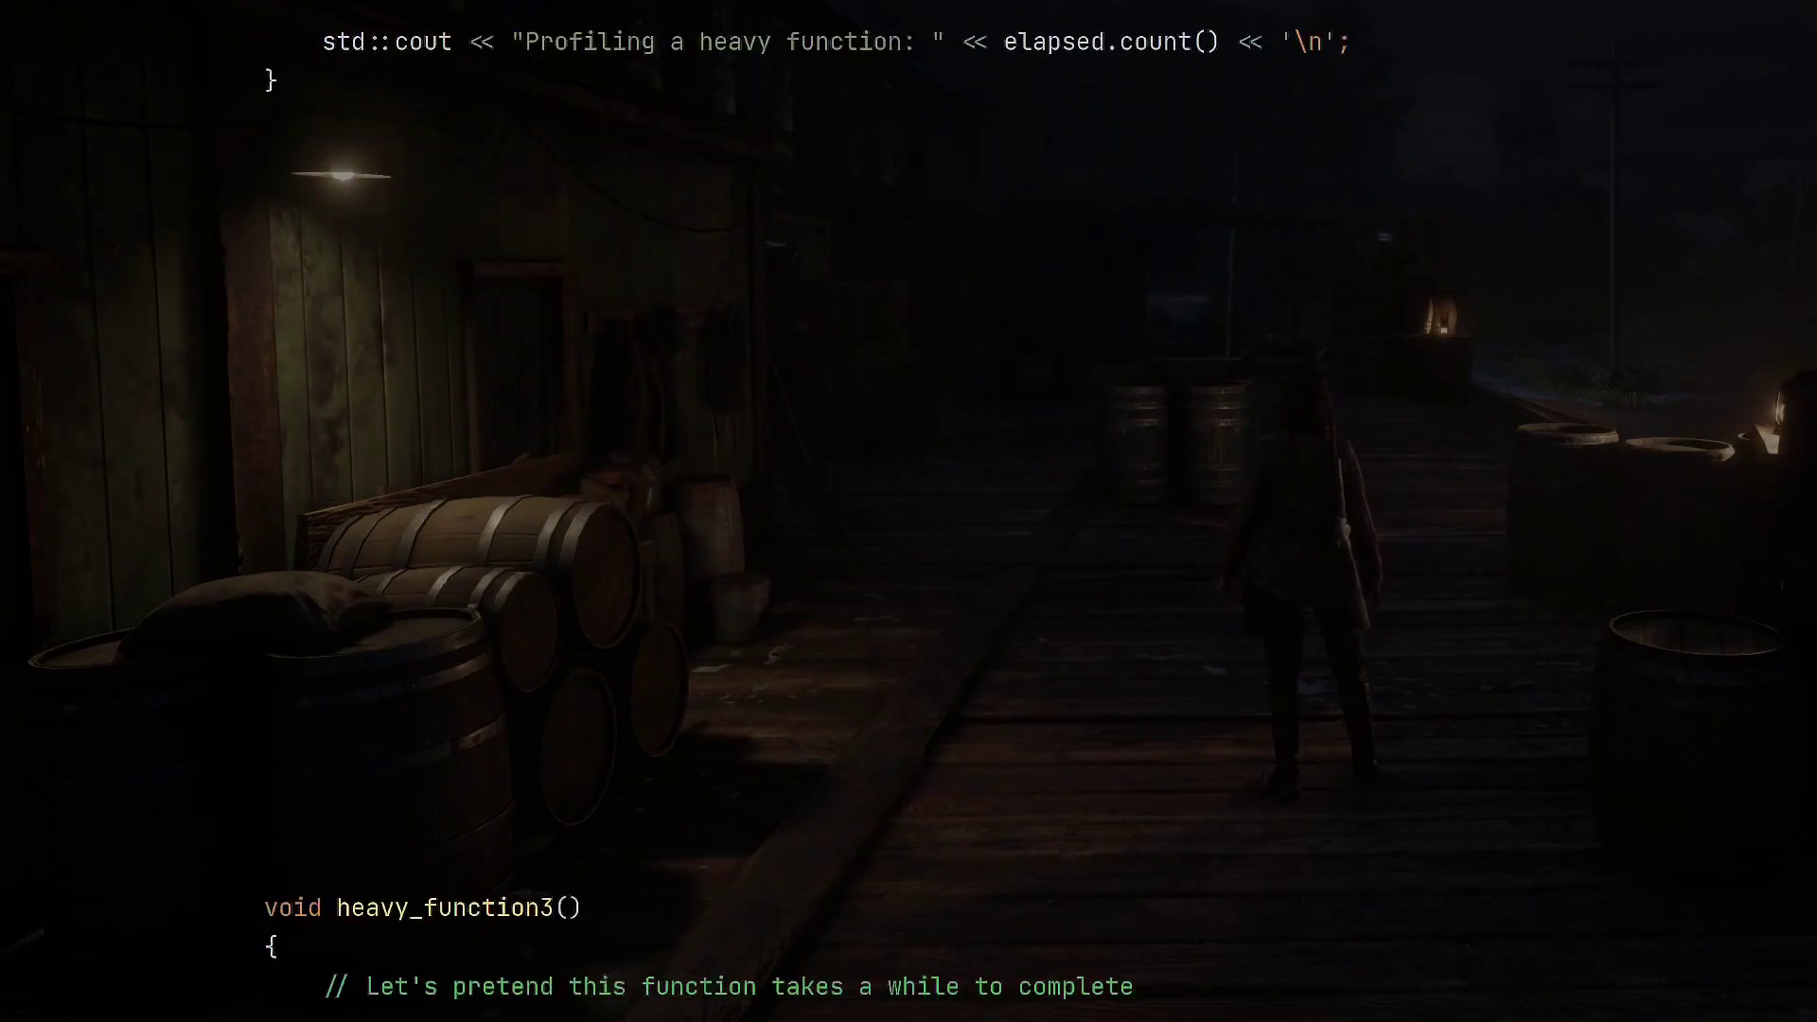
Inspect heavy_function3 using SCOPED_PROFILE_LOG, plus the ScopeProfileLog class and its #define macro
{"action": "scroll", "scroll_direction": "down", "scroll_amount": 3}
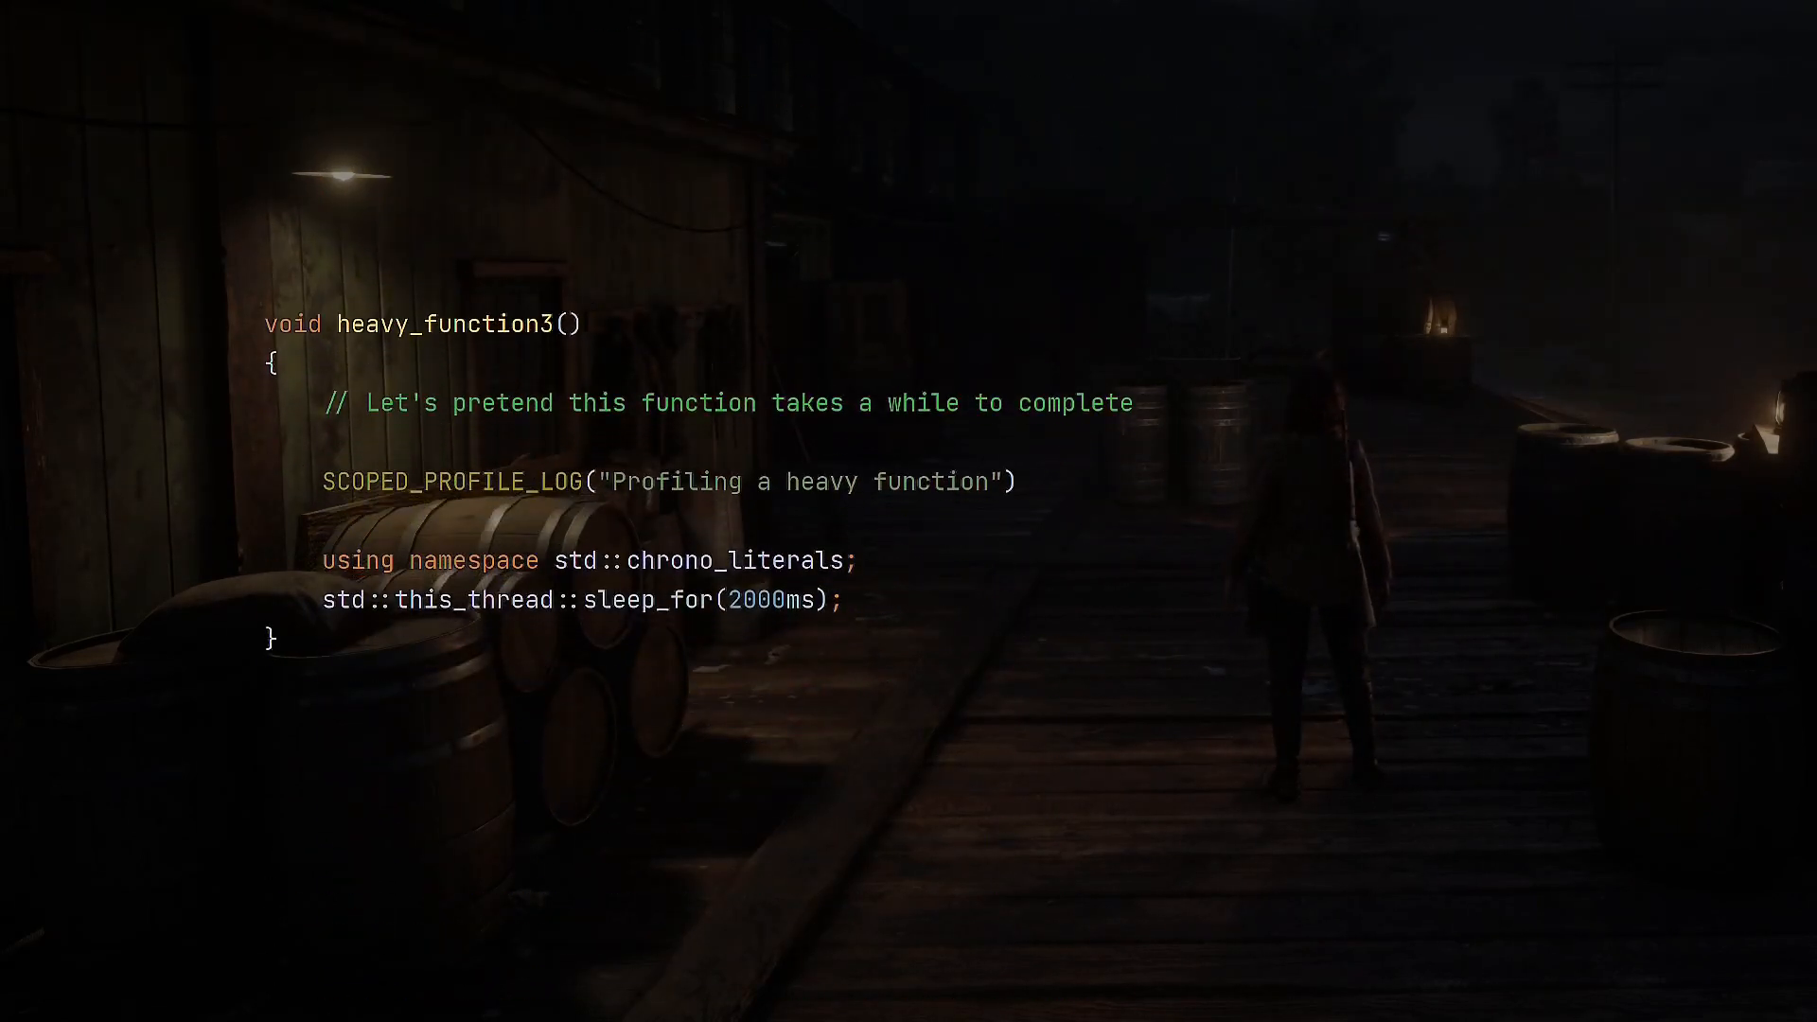
{"action": "left_click_drag", "start_coordinate": [325, 402], "coordinate": [597, 402]}
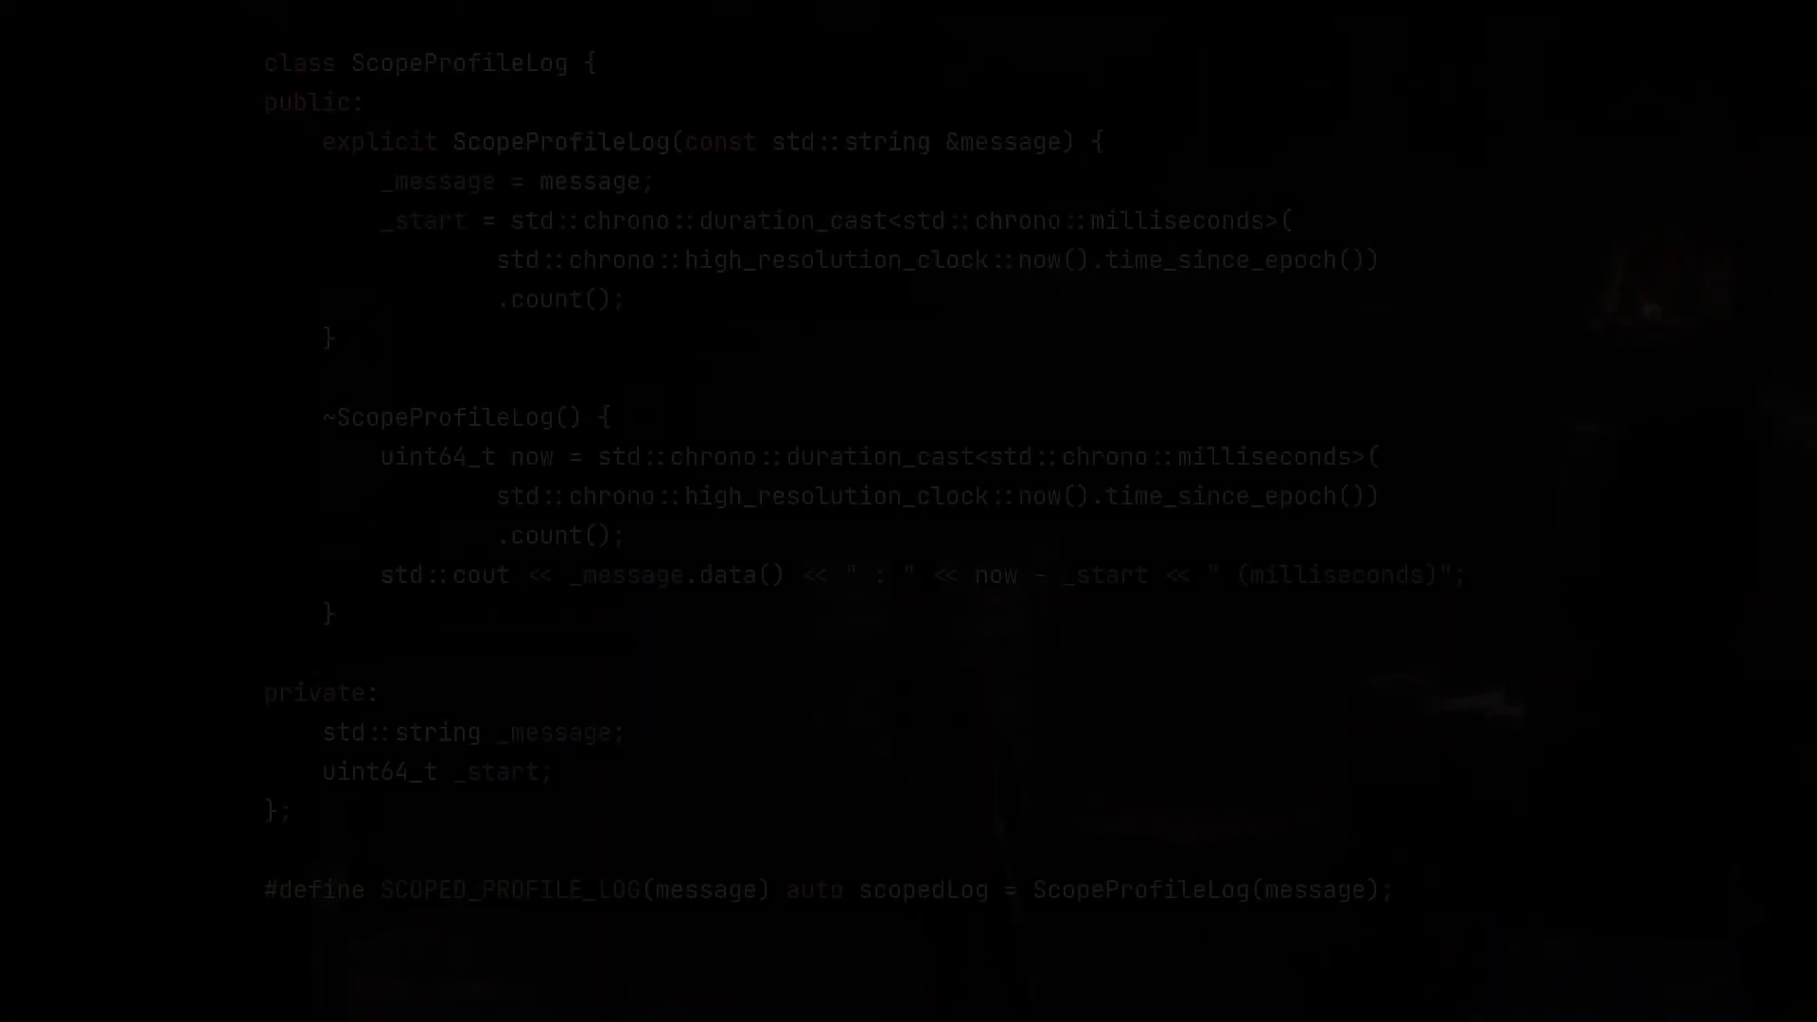
{"action": "double_click", "coordinate": [460, 63]}
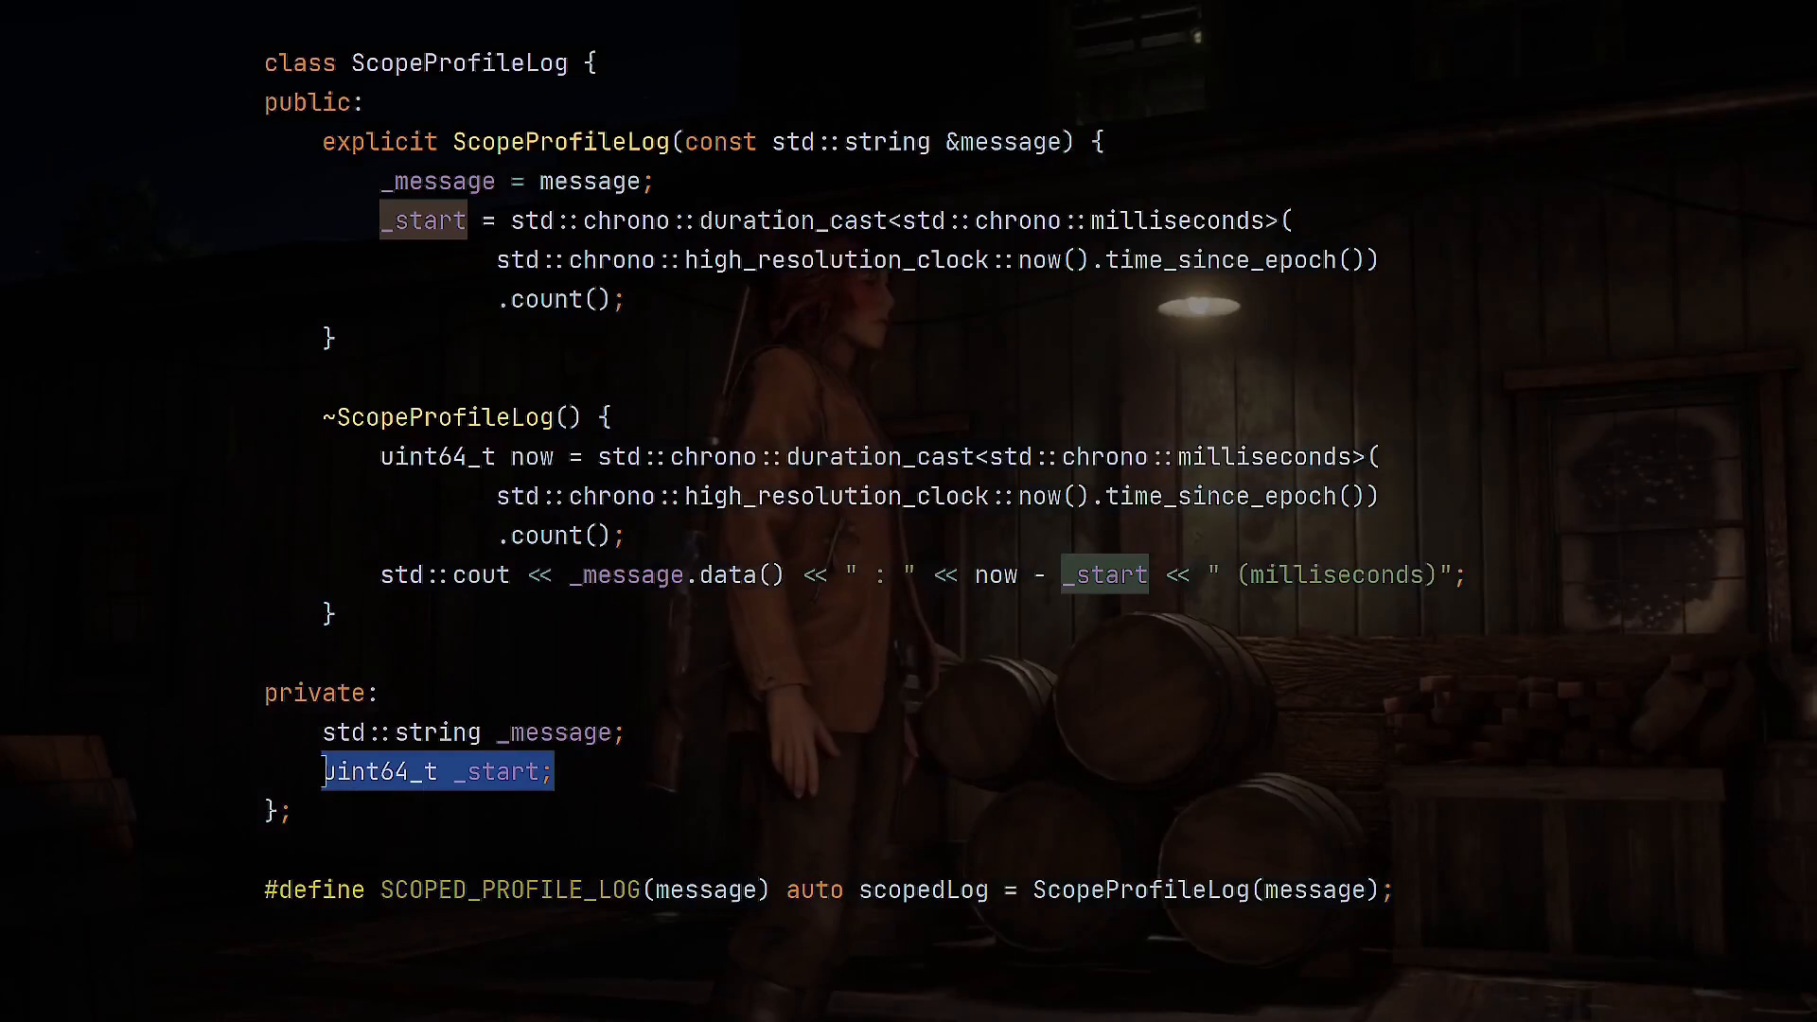
{"action": "double_click", "coordinate": [510, 891]}
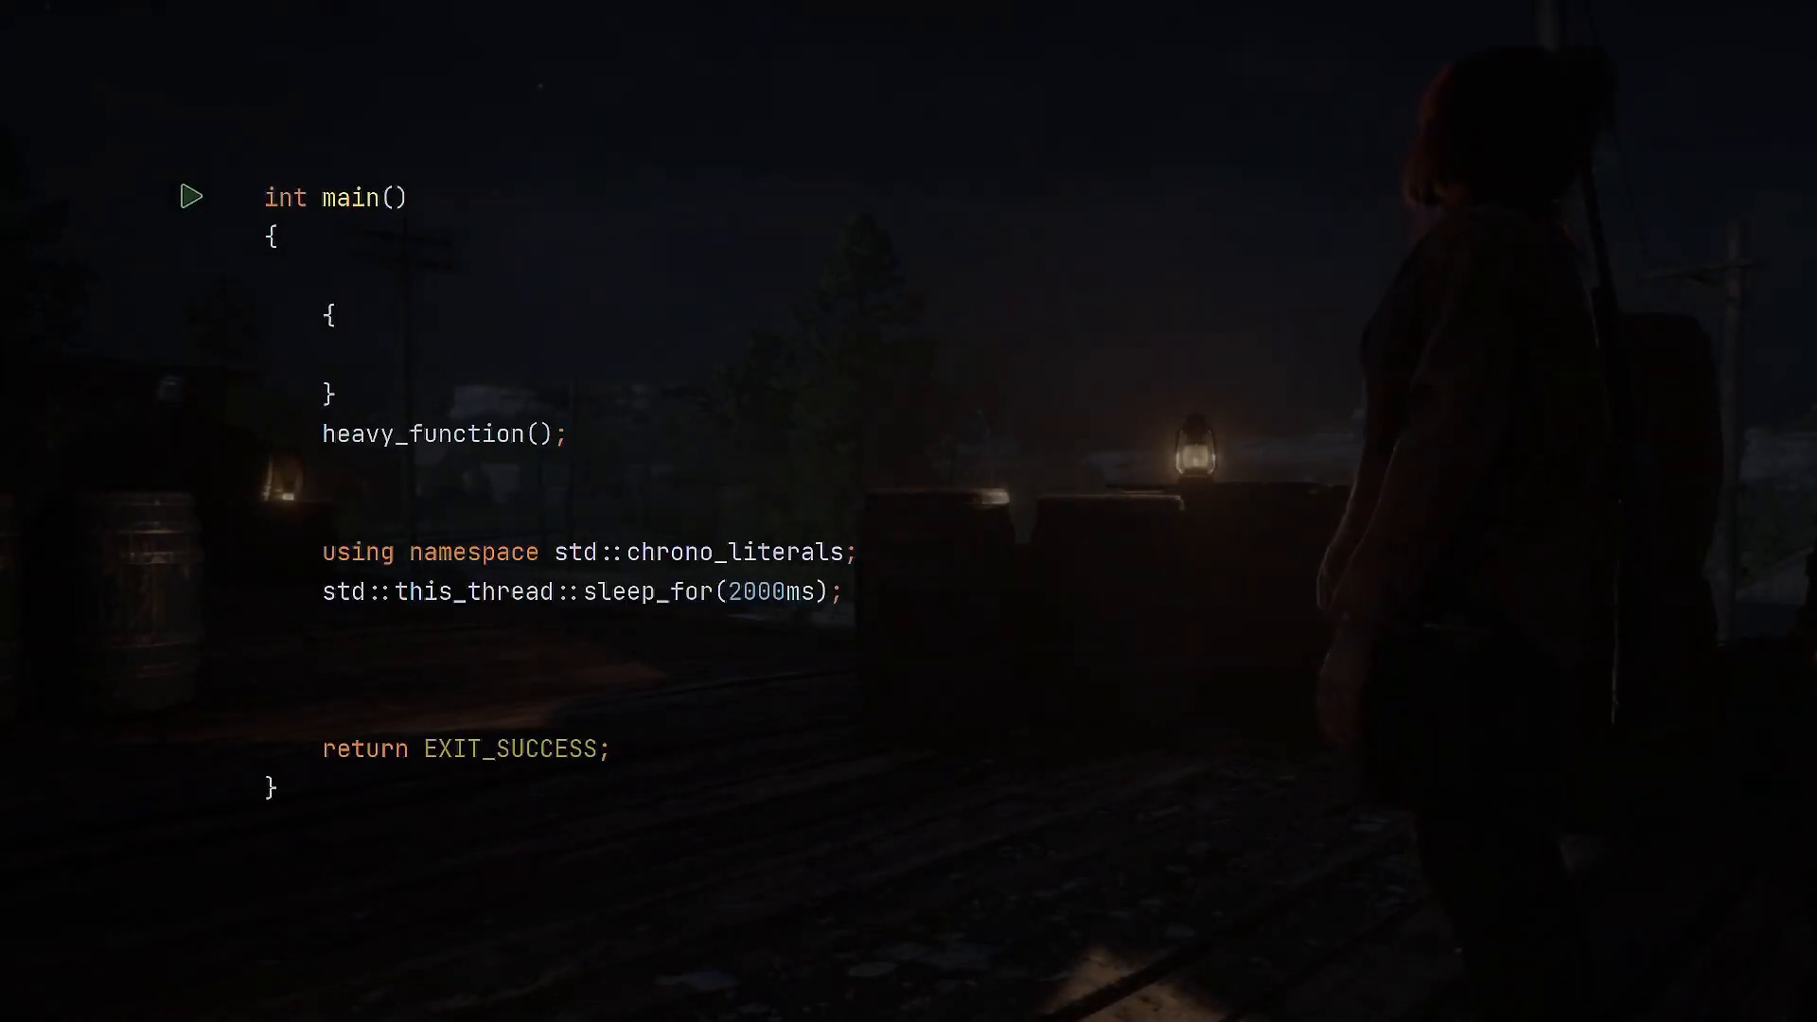
Wrap heavy_function() in a SCOPED_PROFILE_LOG("Exec…ction") scope and relabel the second scope 'some heav…'
{"action": "type", "text": "SCOPED_PROFILE_LOG(\"Executing a heavy fun"}
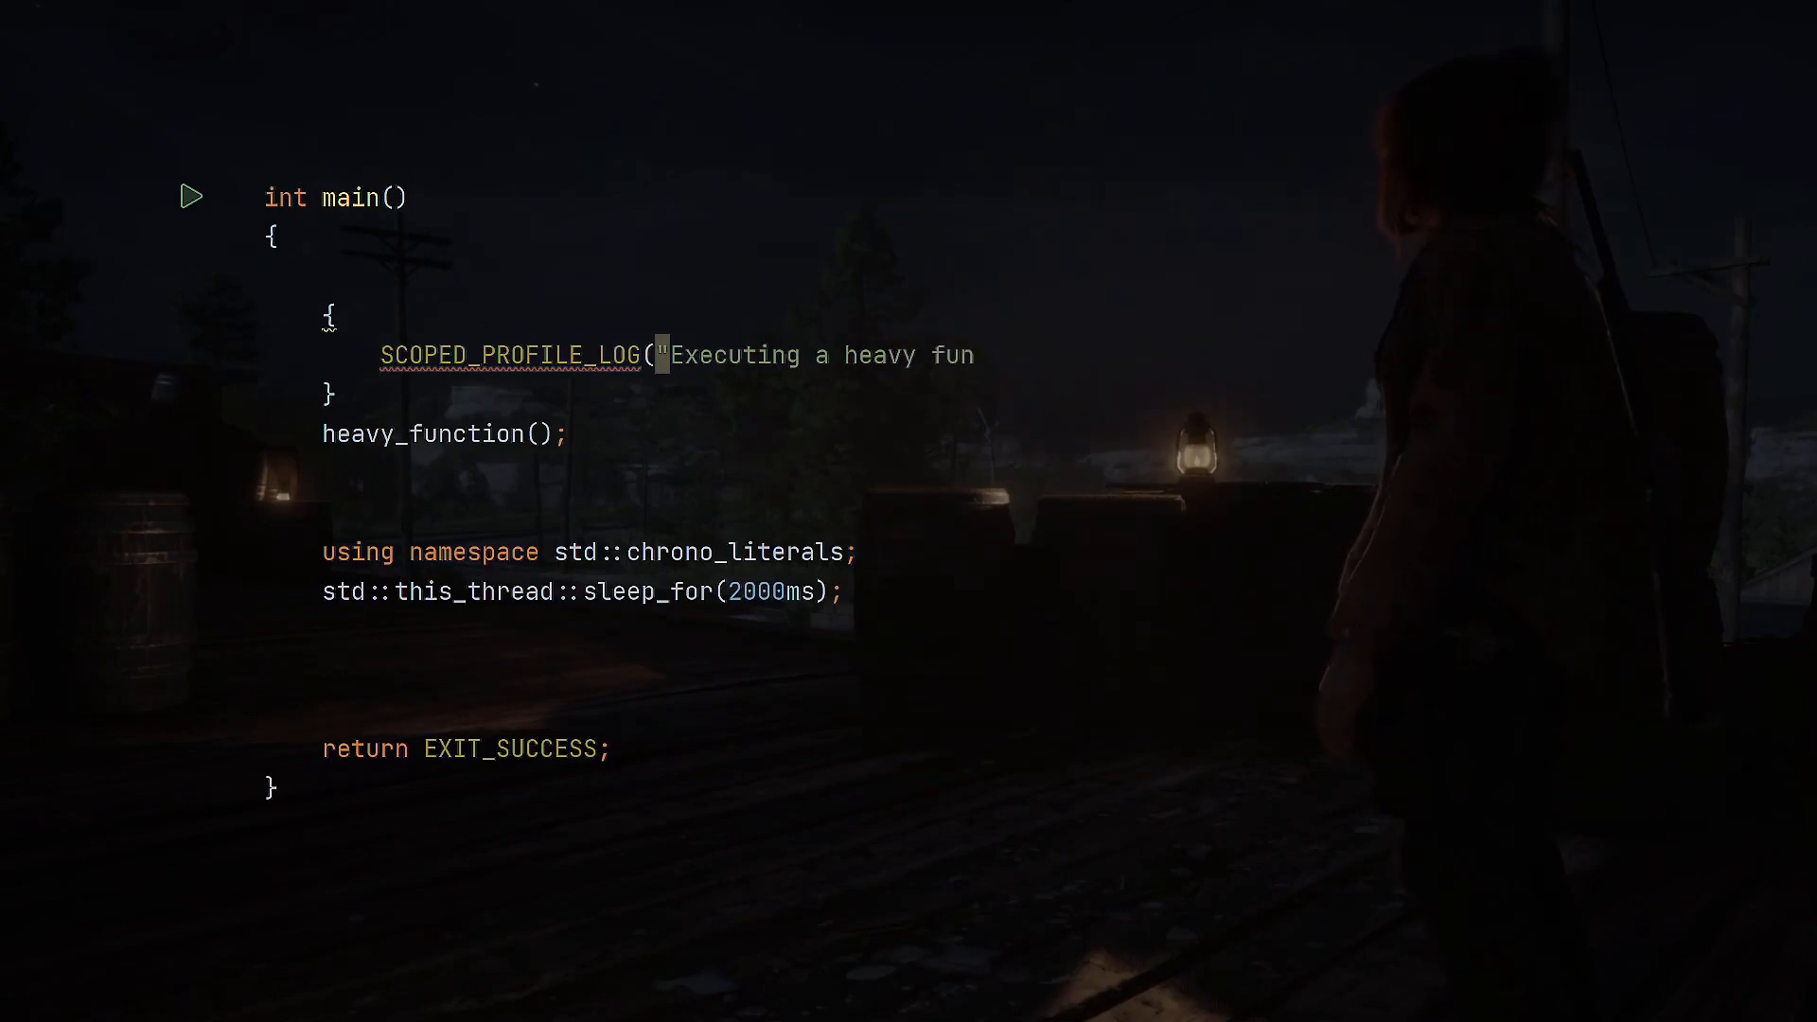
{"action": "type", "text": "ction\")"}
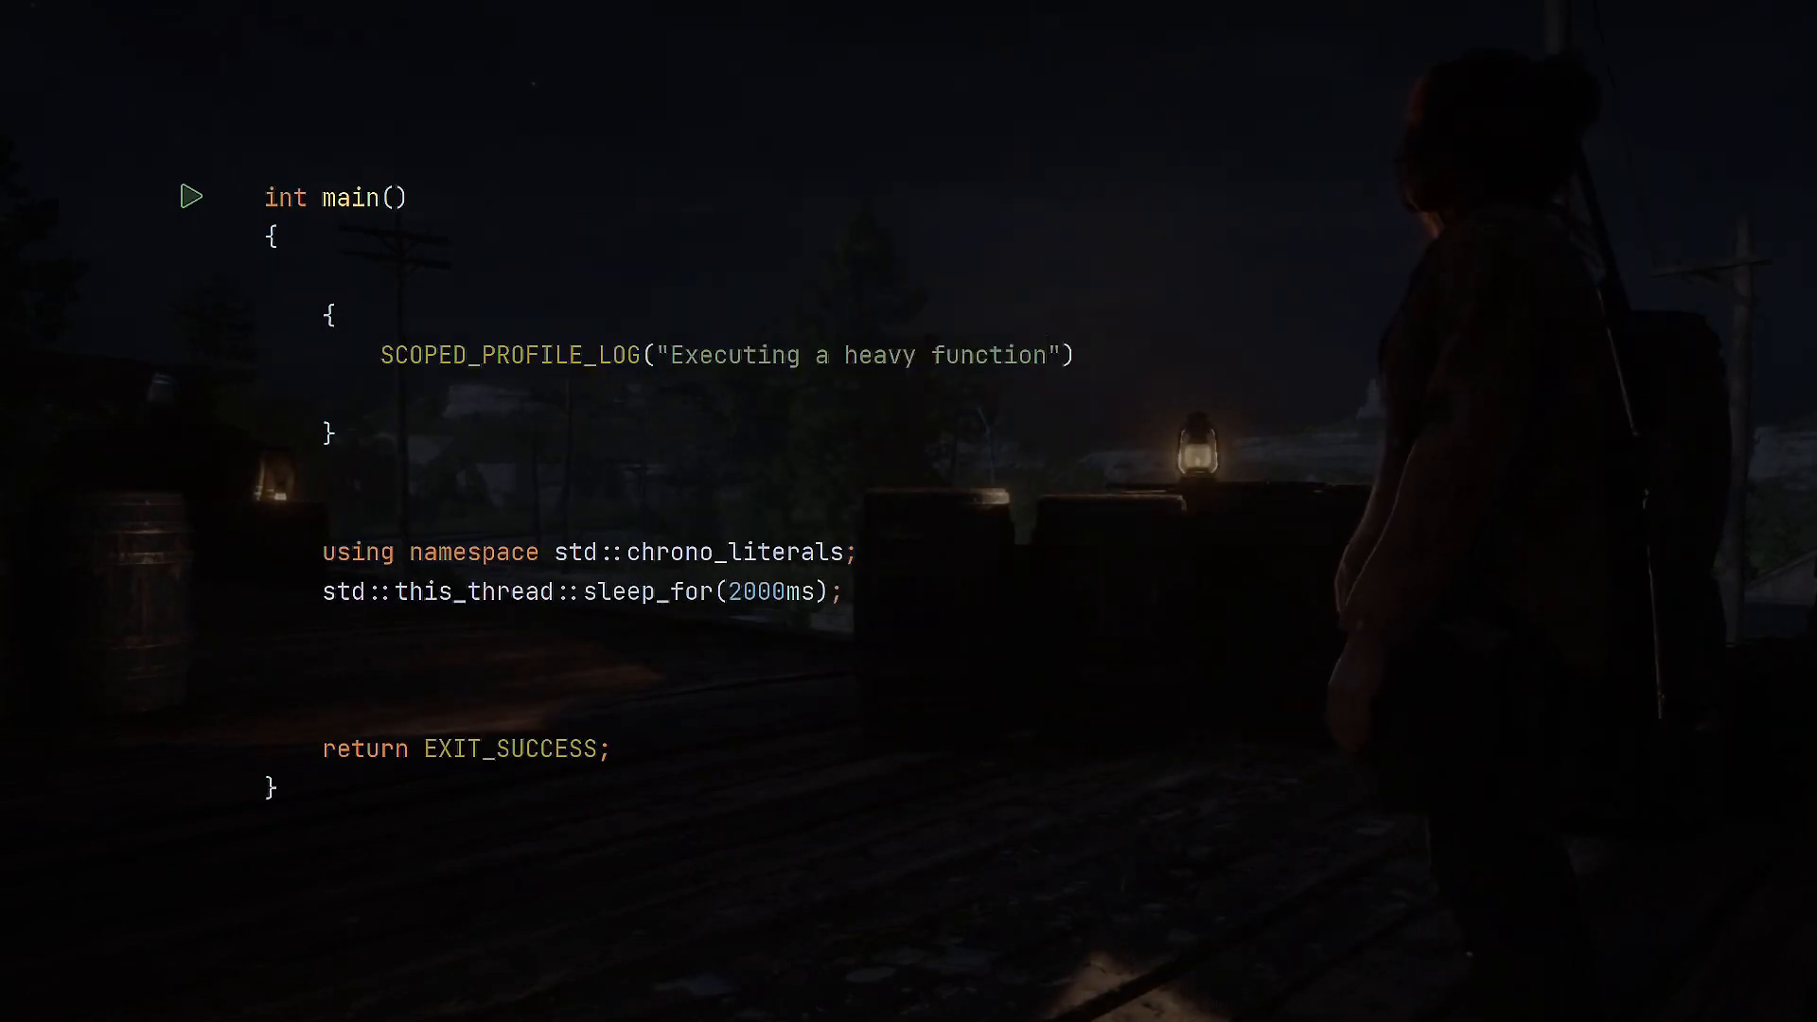
{"action": "type", "text": "heavy_function();"}
{"action": "type", "text": "{"}
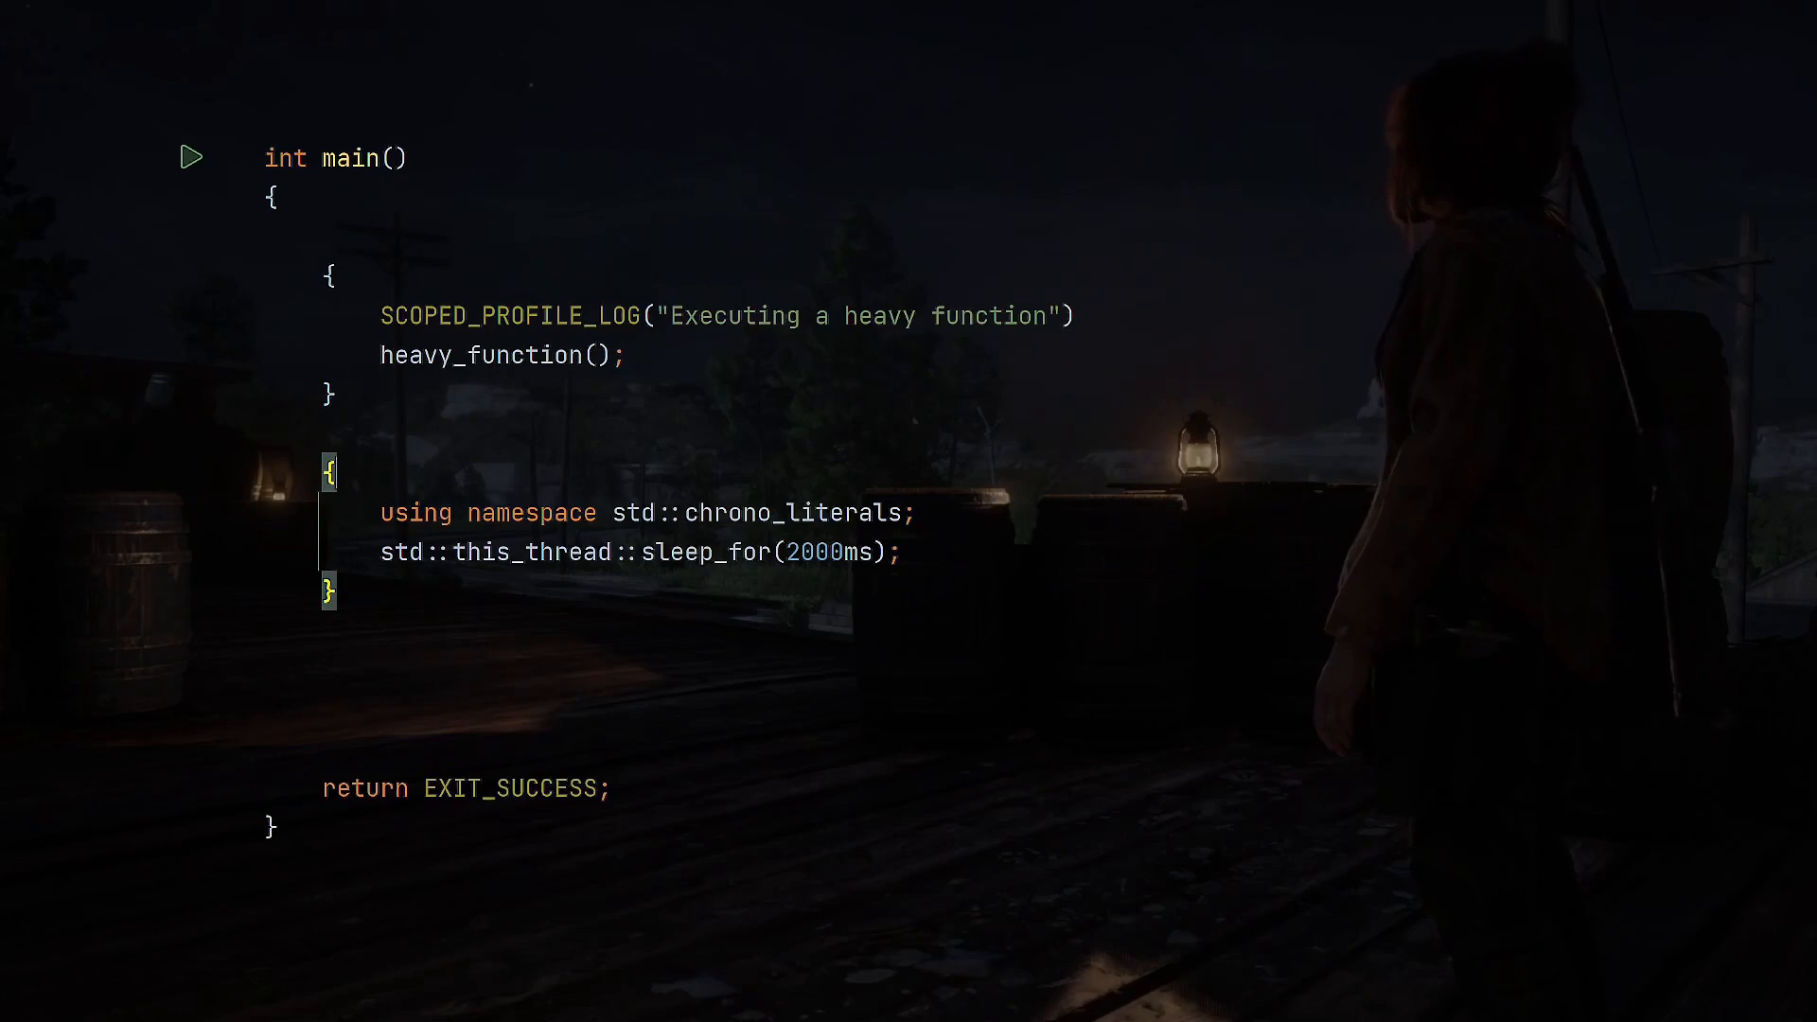
{"action": "left_click", "coordinate": [189, 157]}
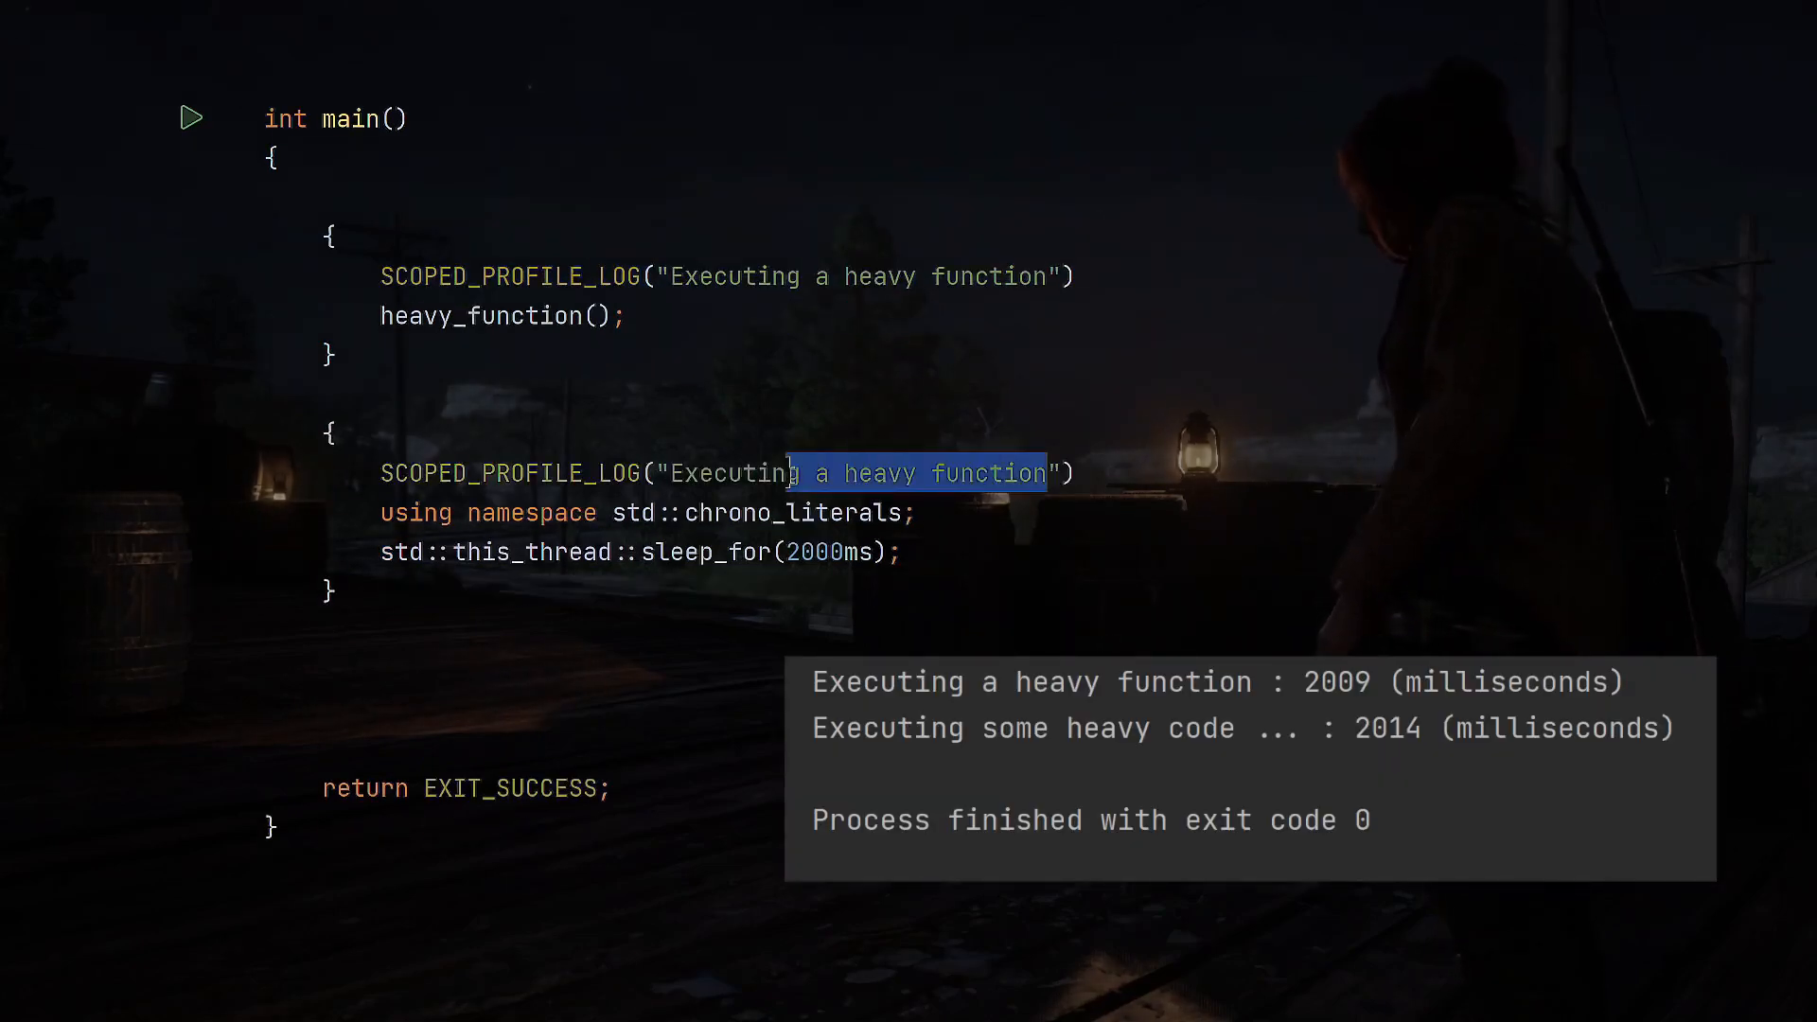
{"action": "type", "text": "some heav"}
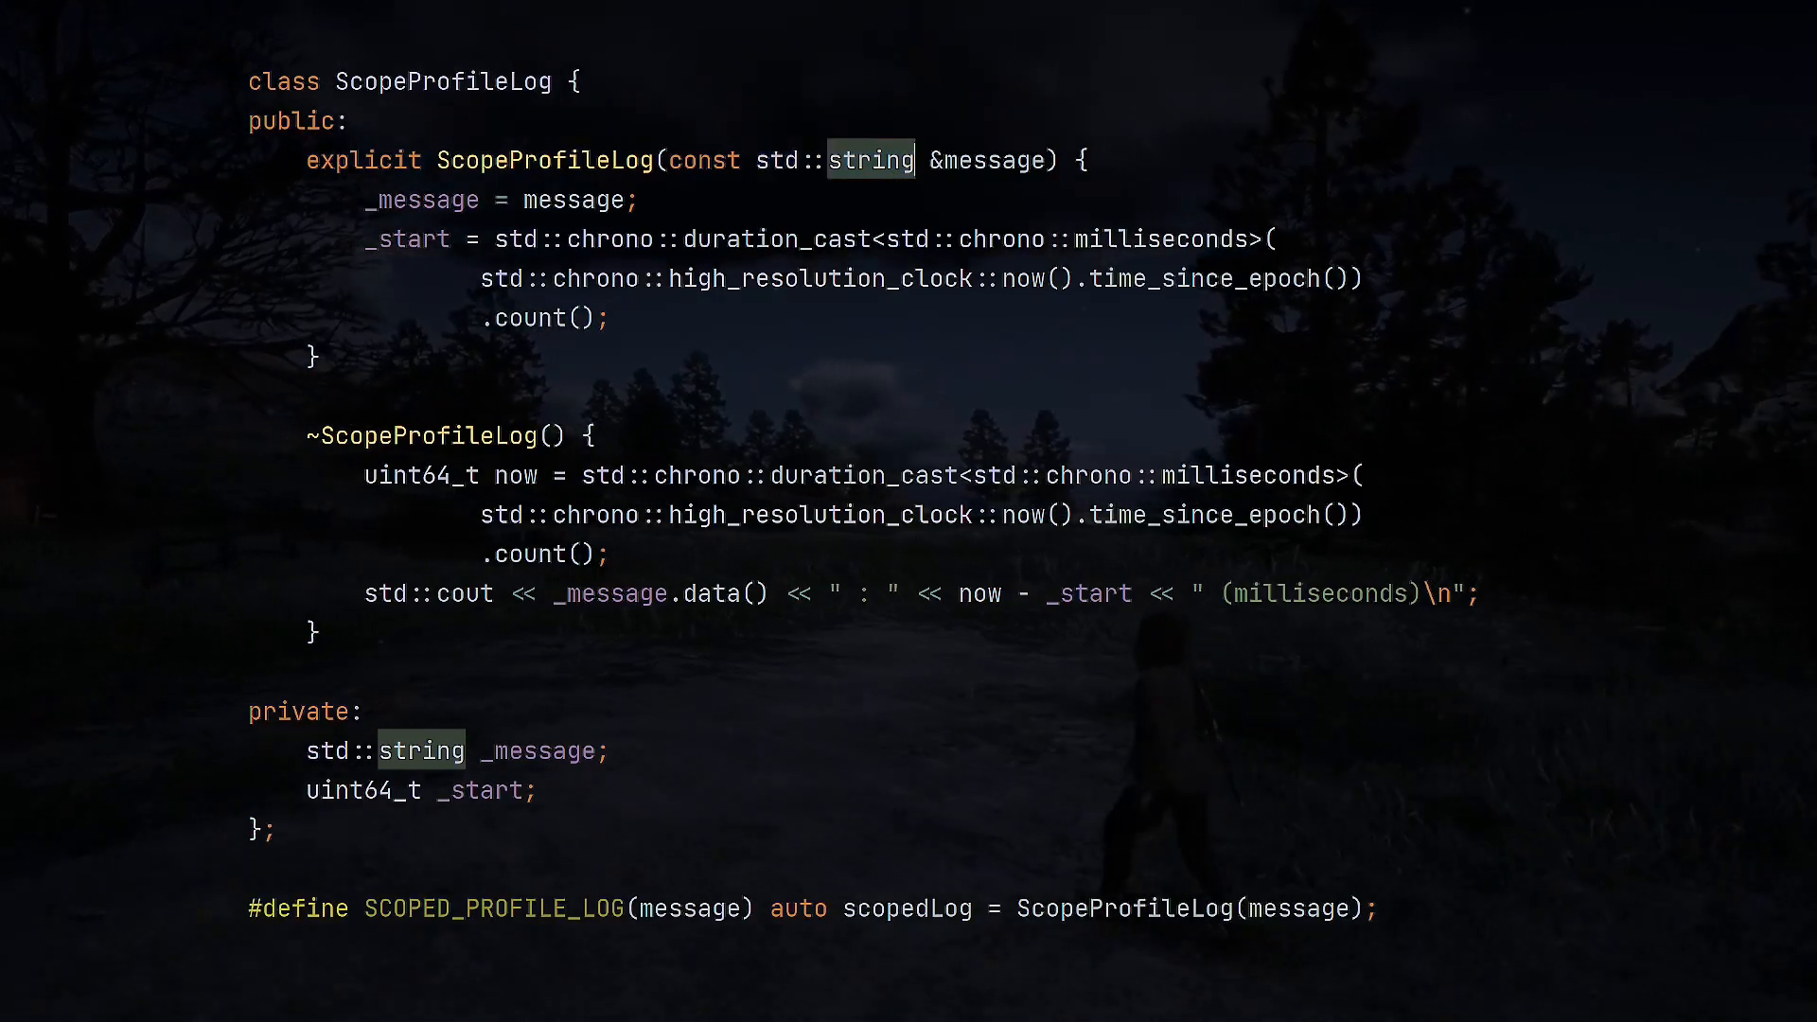
Change the ScopeProfileLog constructor's message parameter from std::string to std::string_view
{"action": "type", "text": "_view"}
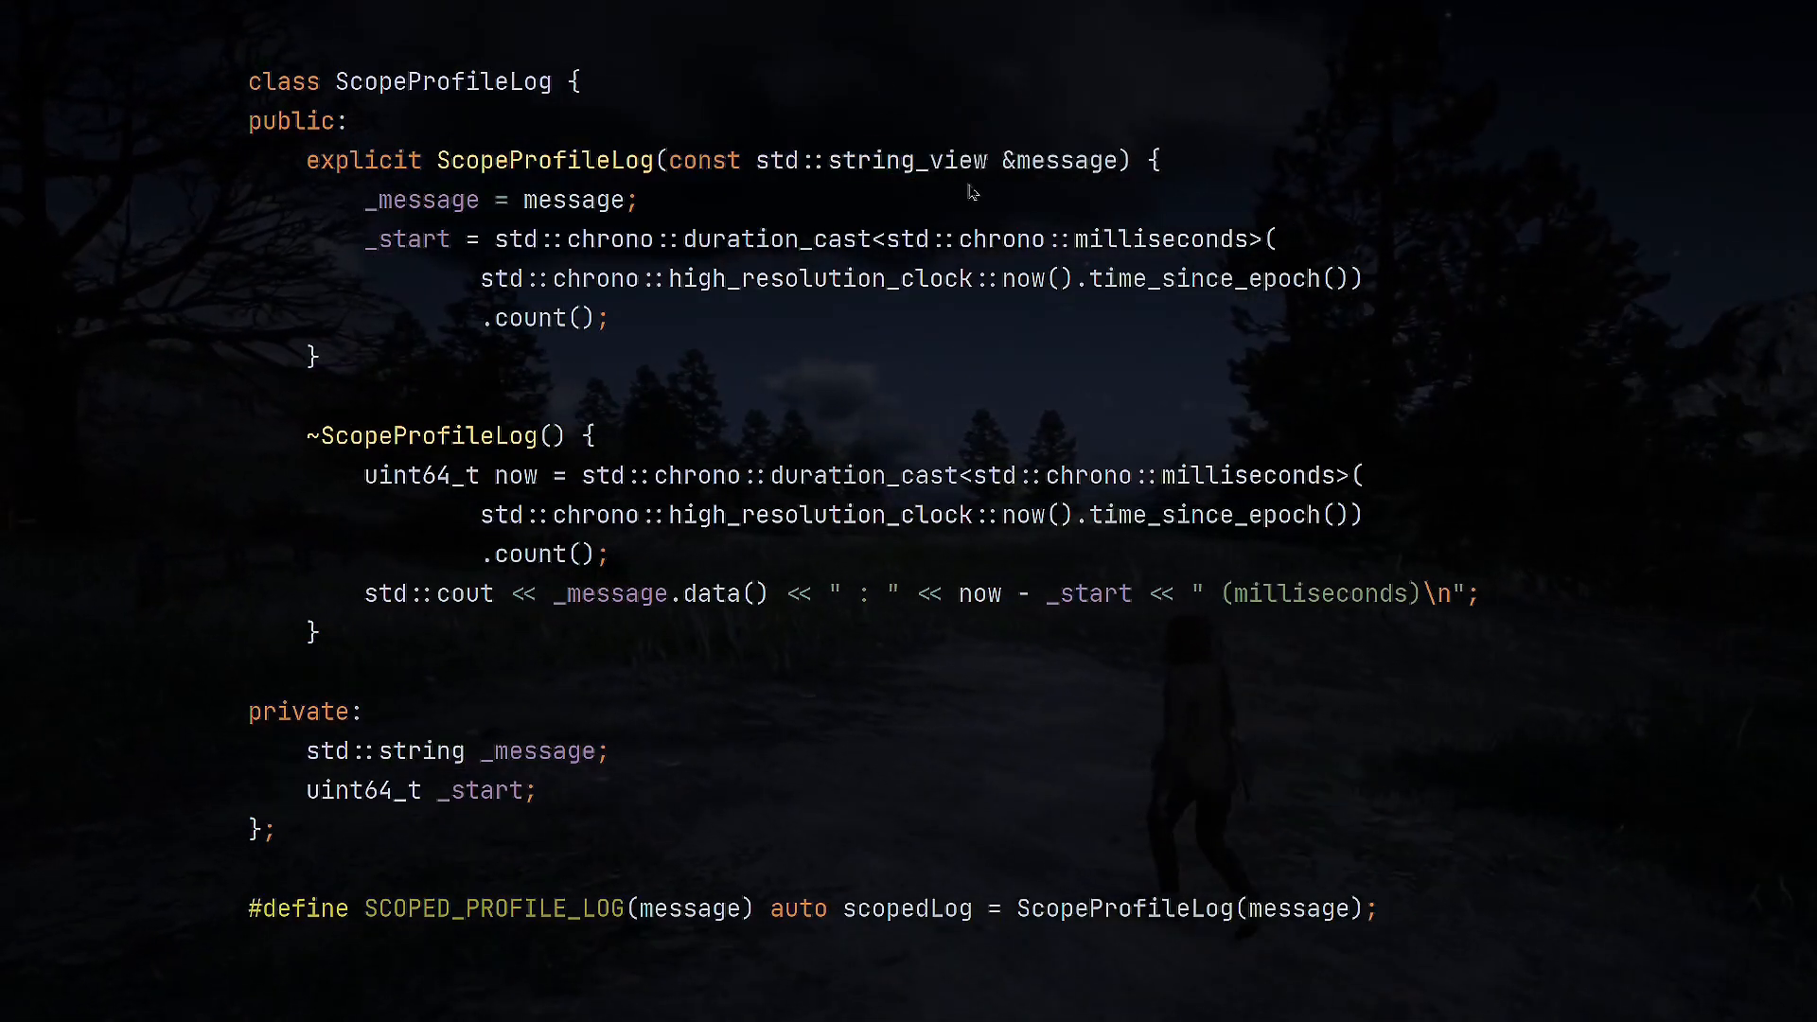
{"action": "double_click", "coordinate": [907, 160]}
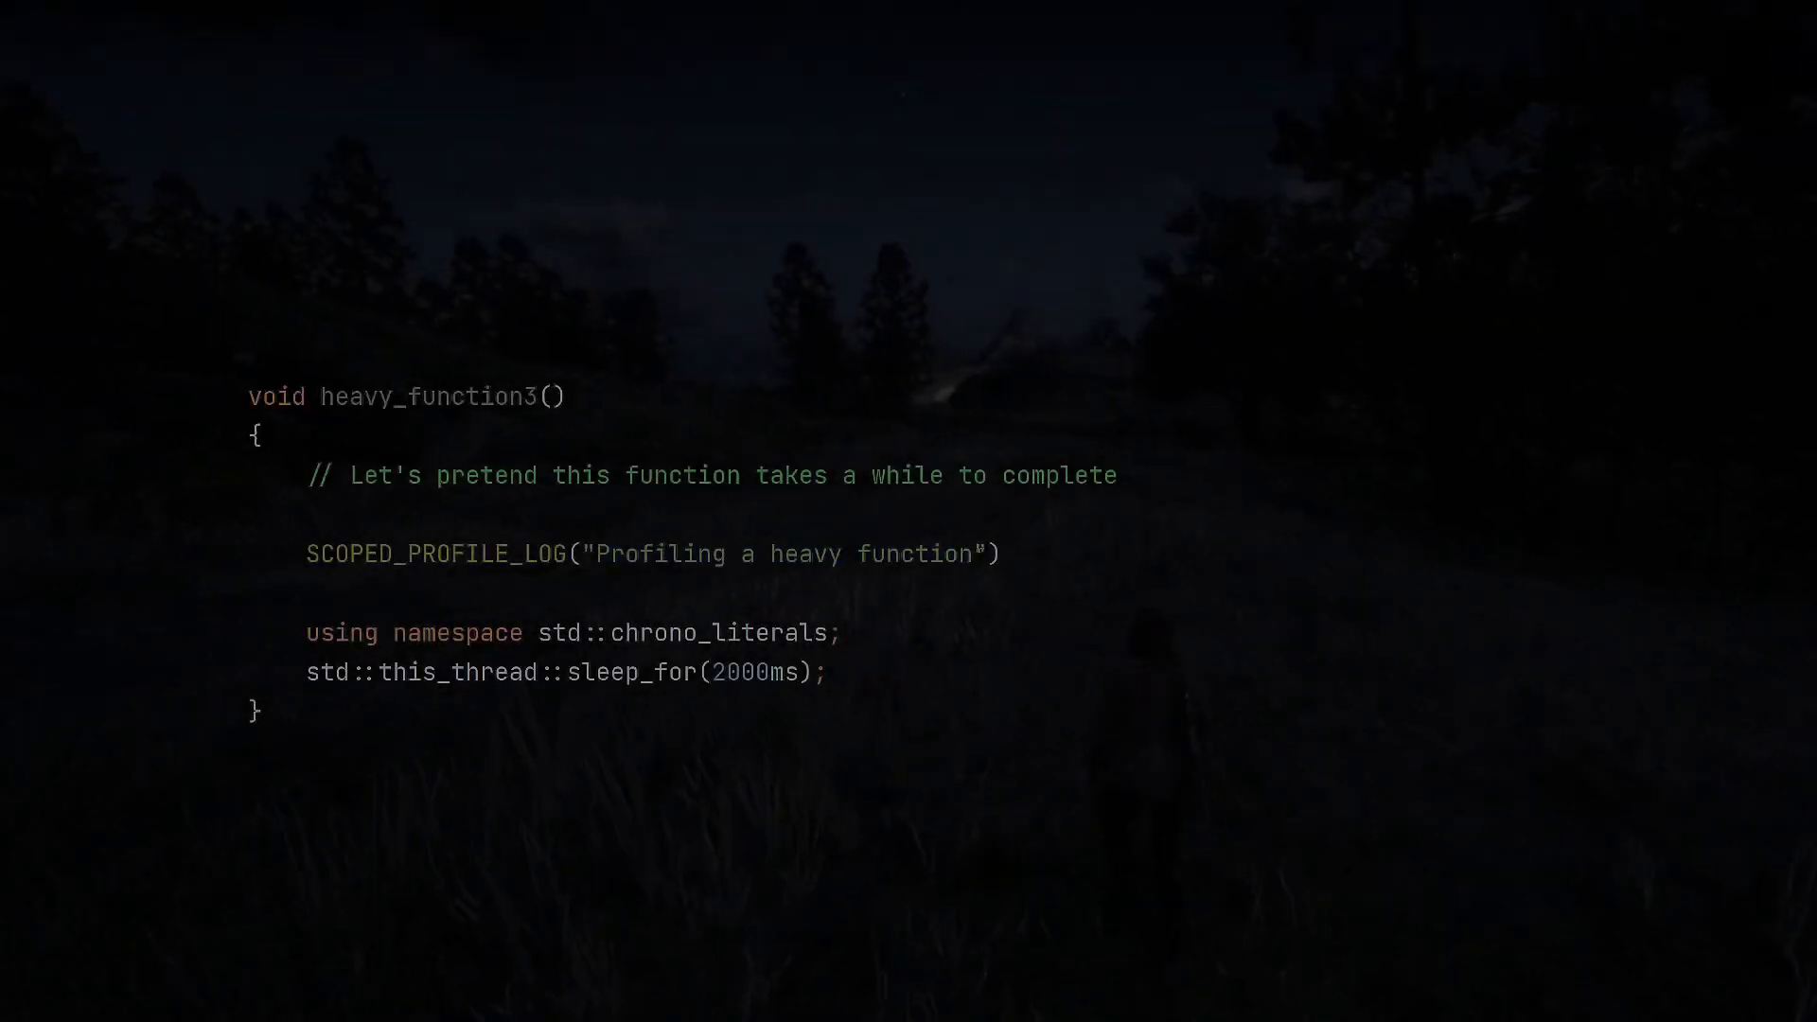
{"action": "double_click", "coordinate": [911, 554]}
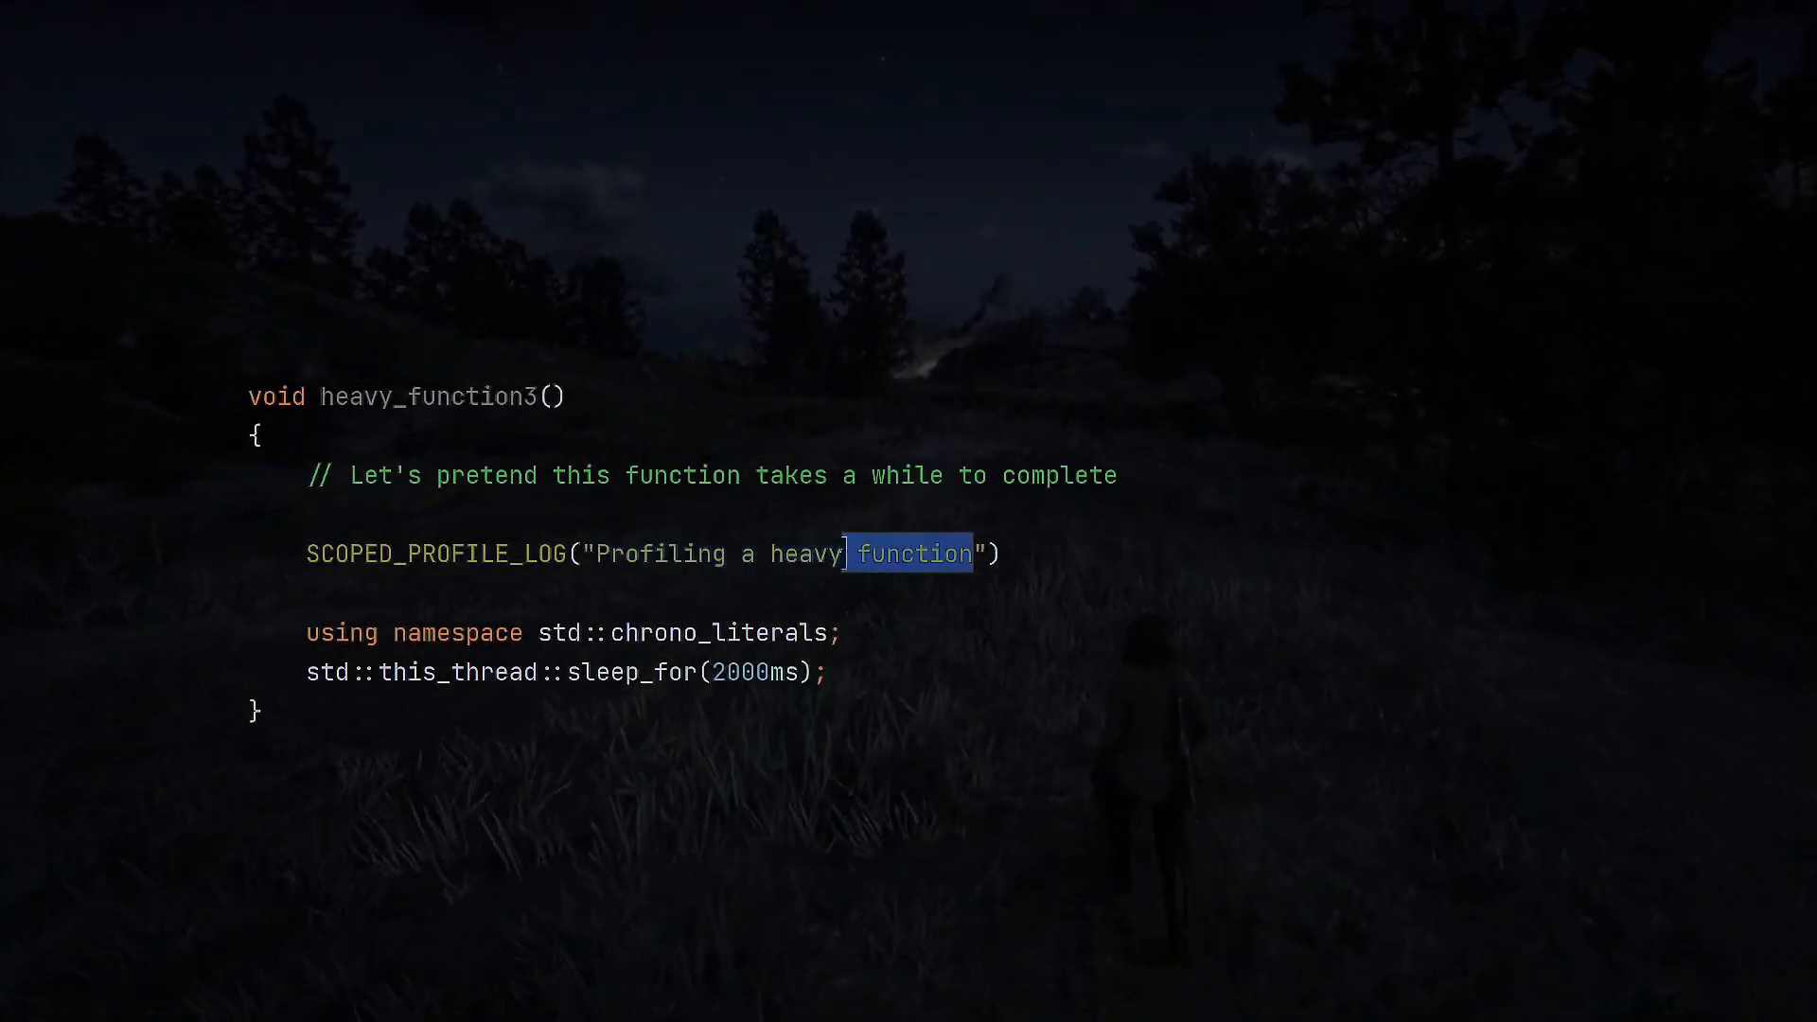
{"action": "left_click_drag", "start_coordinate": [852, 553], "coordinate": [598, 553]}
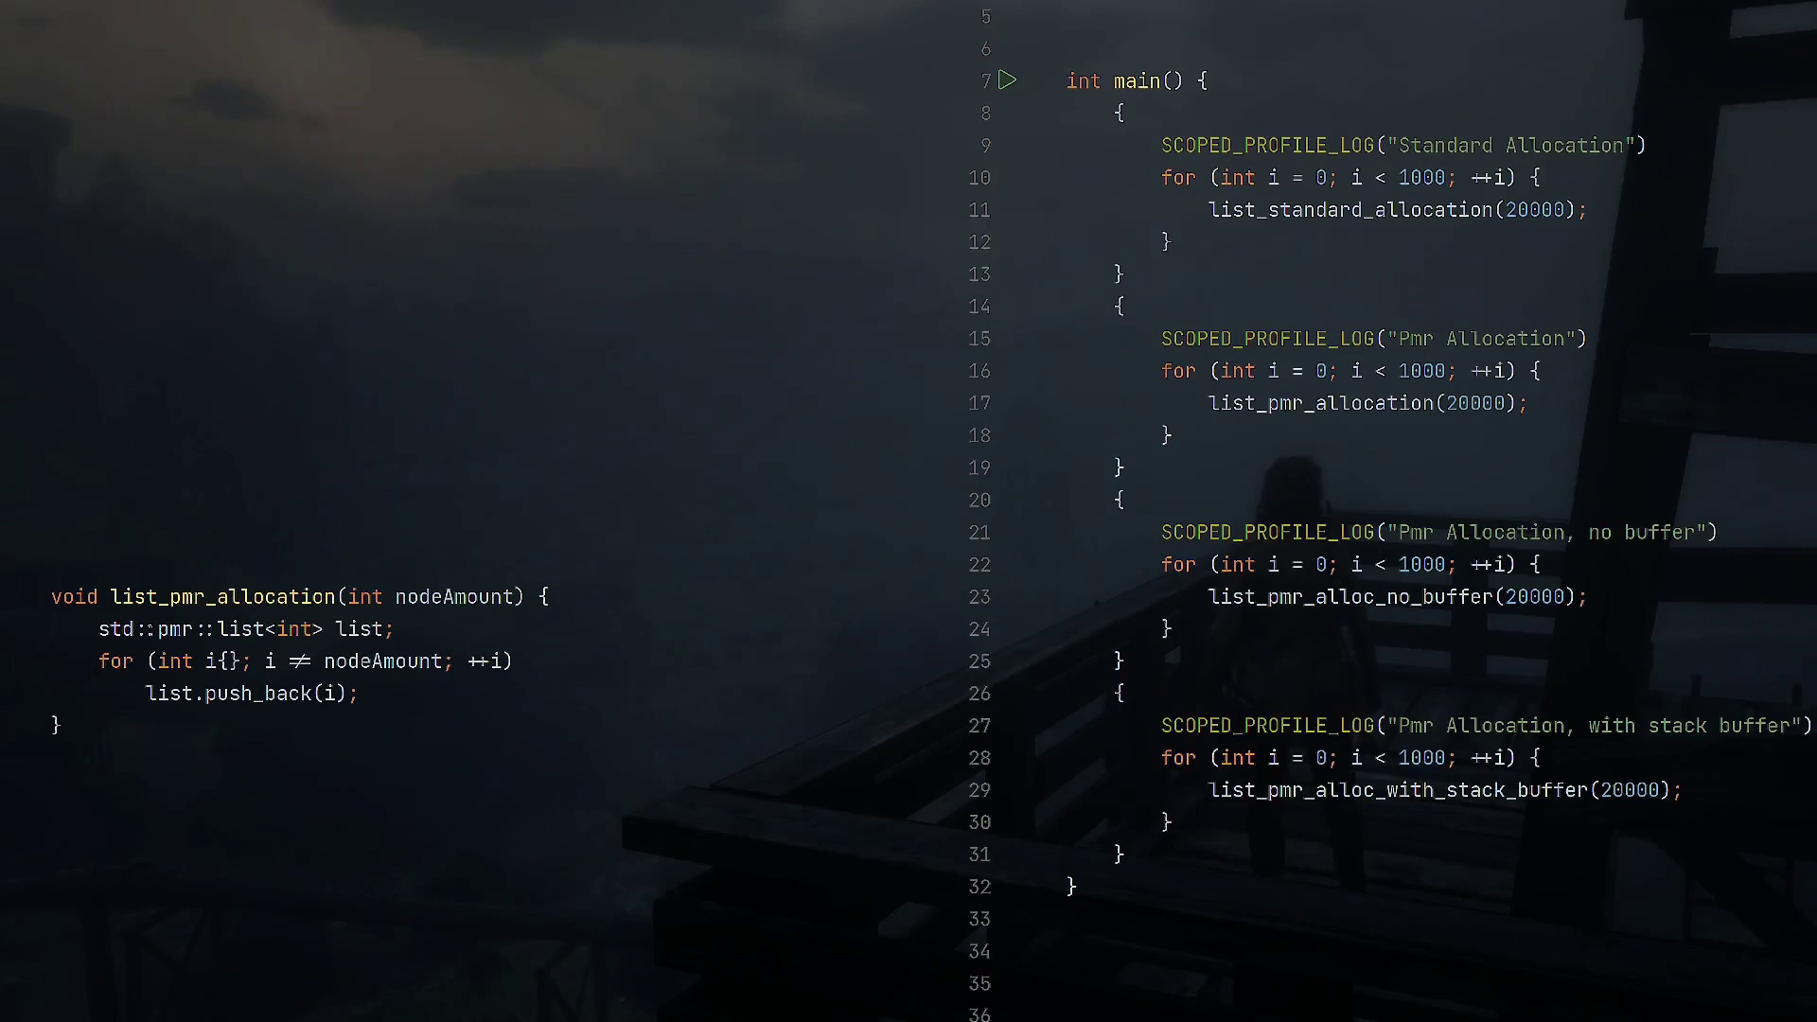
Examine list_pmr_allocation and list_pmr_alloc_no_buffer; timings show standard 4512 ms versus pmr stack-buffer 1817 ms
{"action": "double_click", "coordinate": [174, 628]}
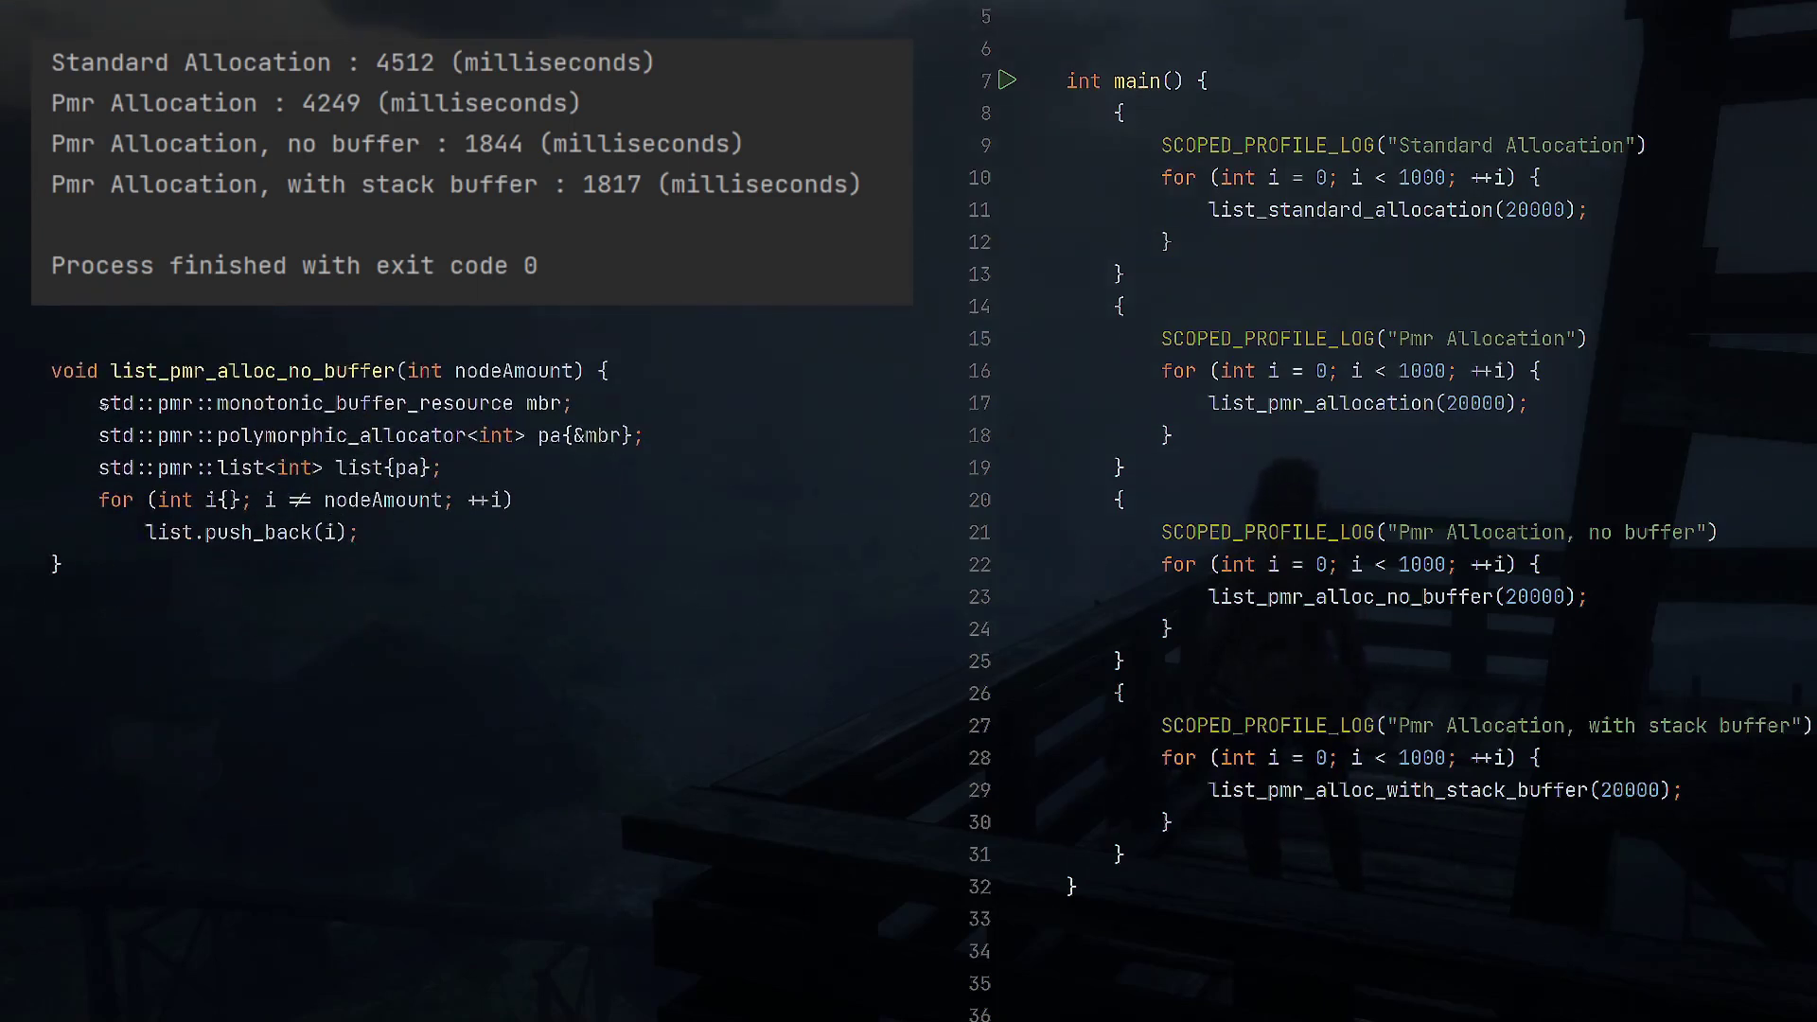
{"action": "double_click", "coordinate": [332, 403]}
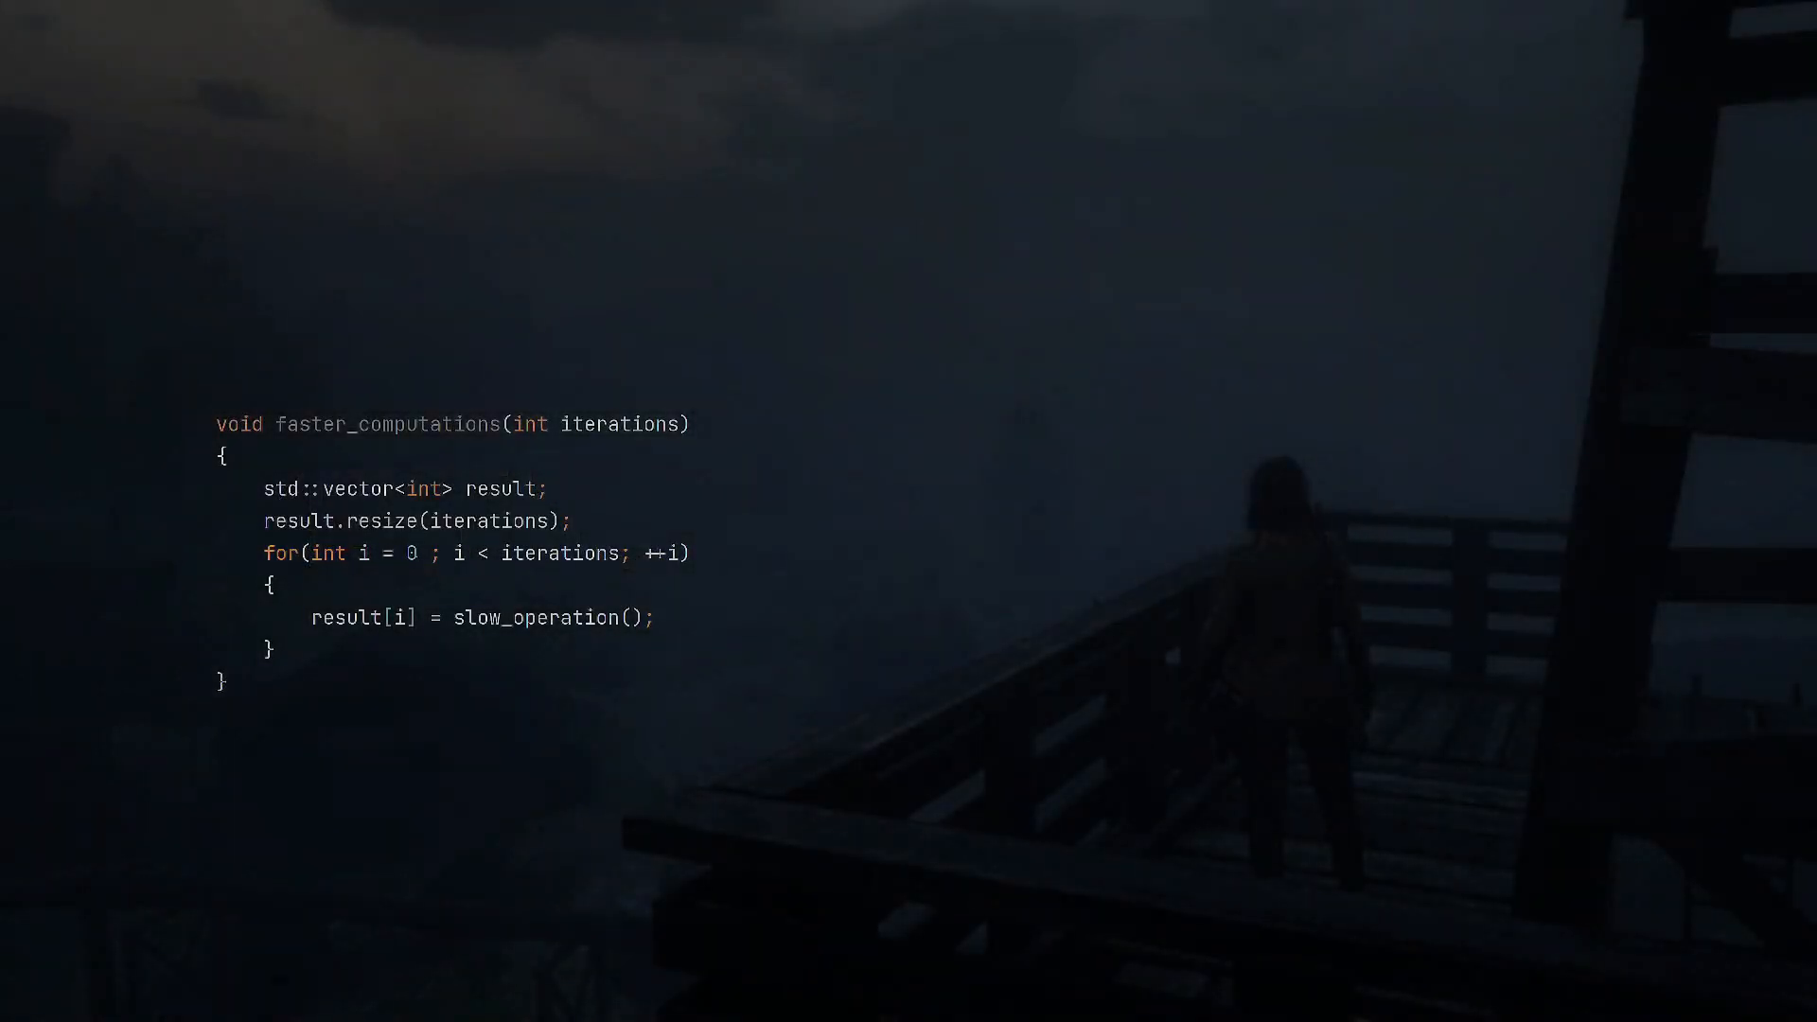
Highlight the faster_computations for loop assigning slow_operation() into result
{"action": "left_click_drag", "start_coordinate": [310, 553], "coordinate": [424, 553]}
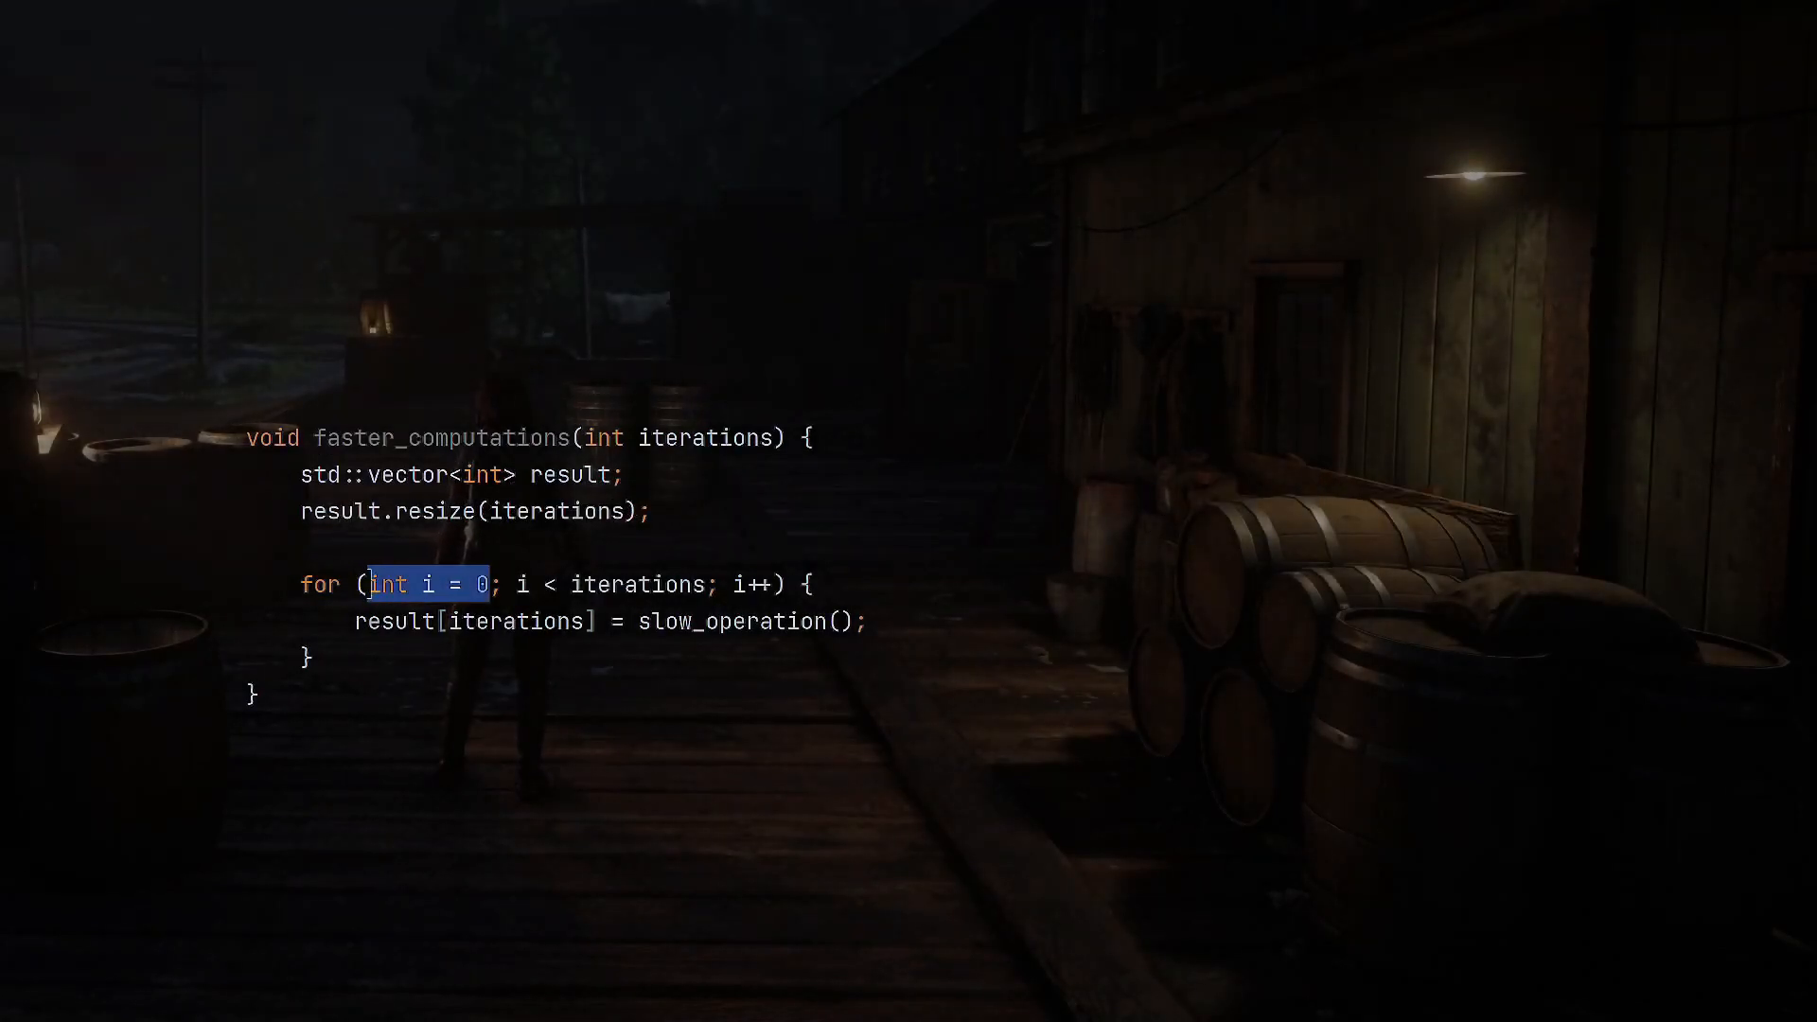
Replace the loop with std::for_each(std::execution::par, result.begin(), result.end(), lambda) and retype the policy
{"action": "type", "text": "std::for_each(std::execution::par, result.begin(), result.end(), [](int &n) {"}
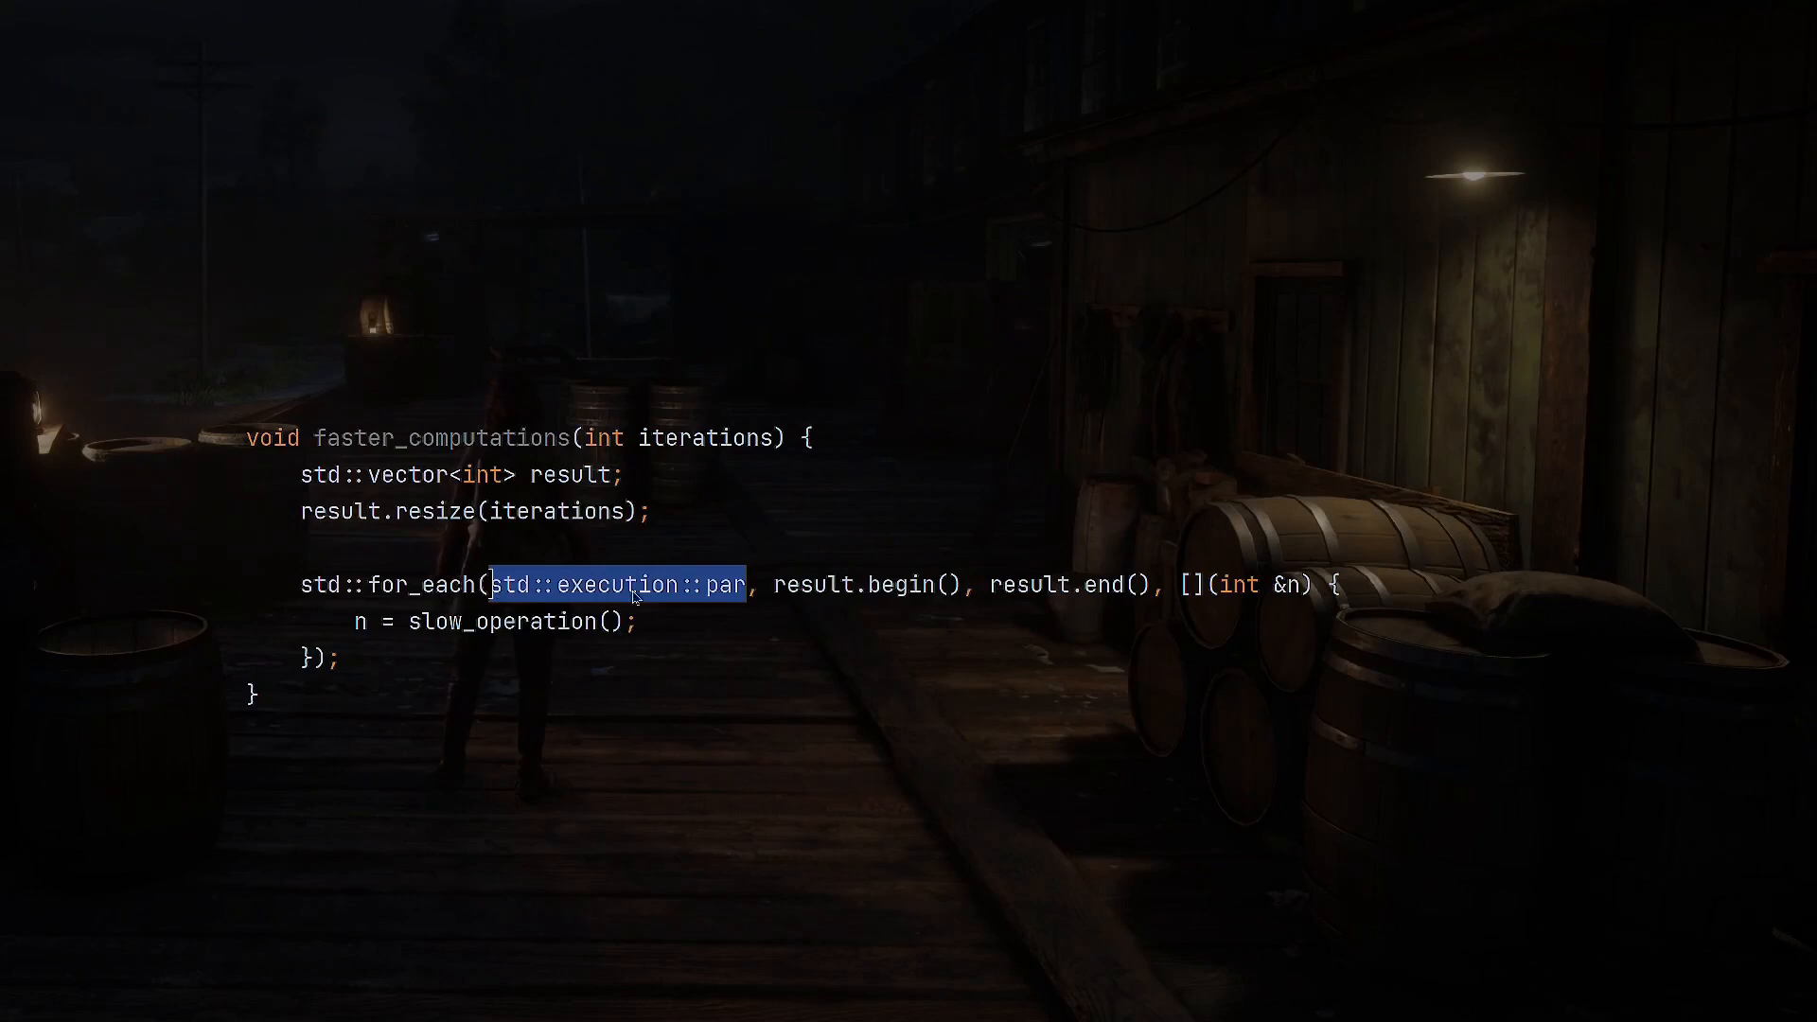
{"action": "type", "text": "std::execution::e"}
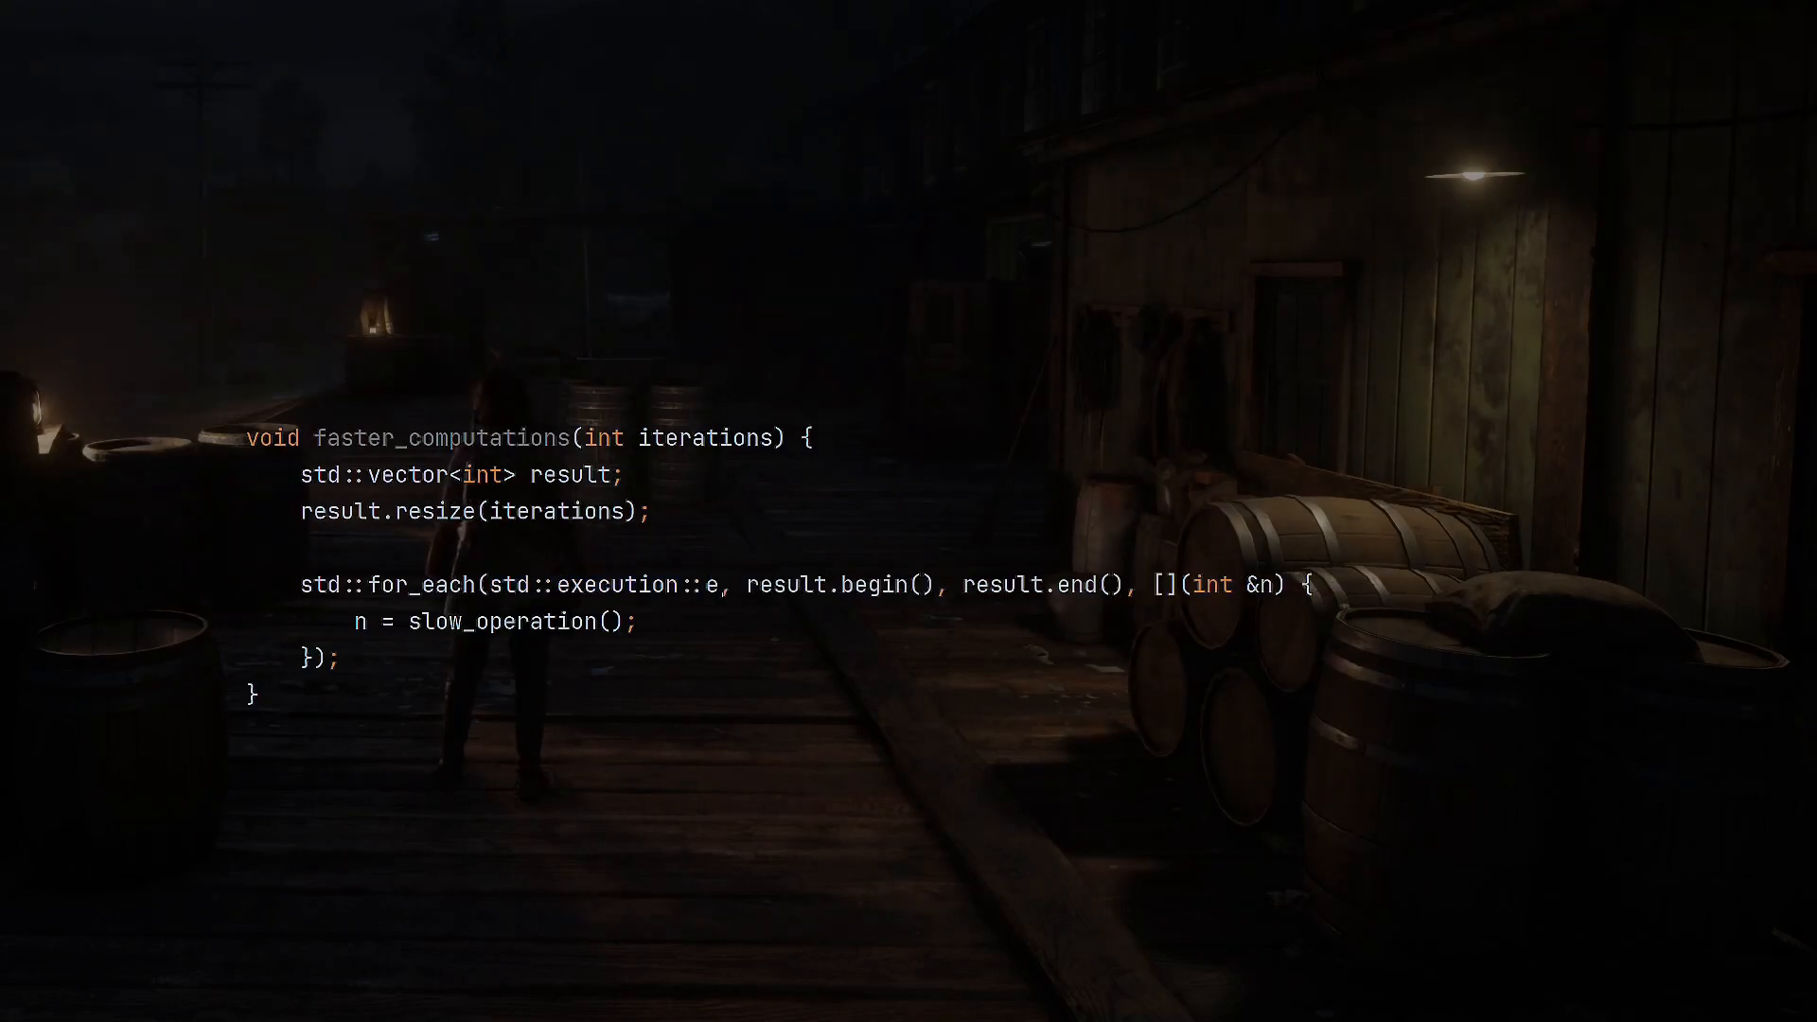